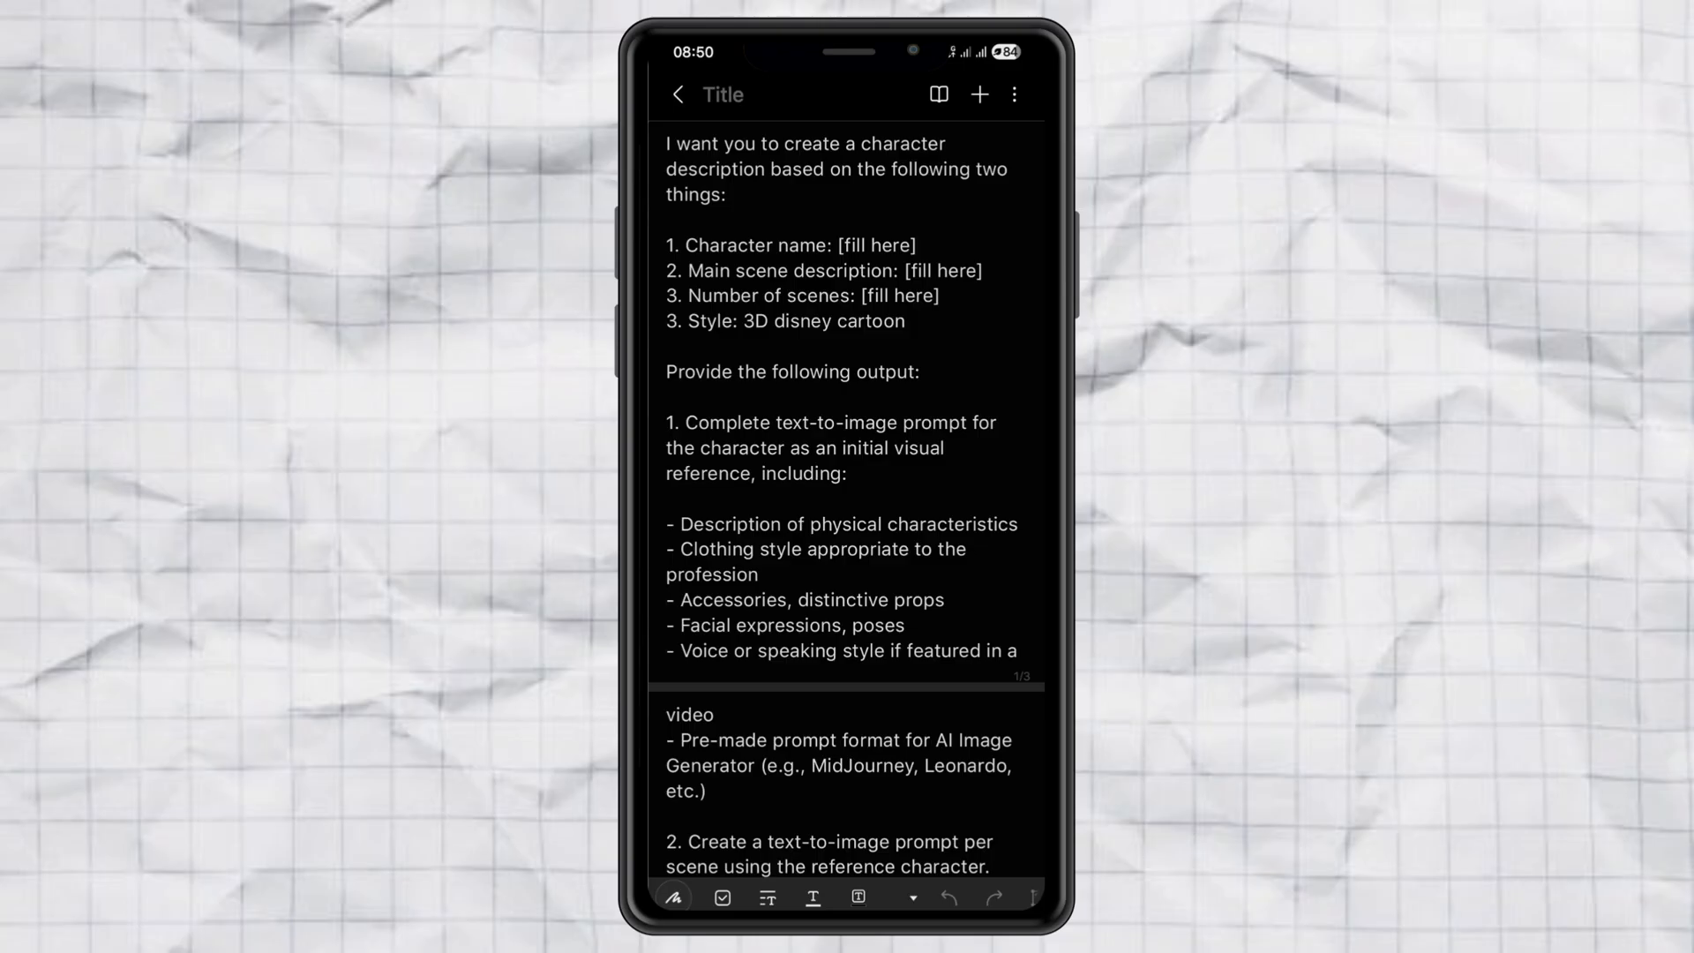
- Replace the name placeholder in the Samsung Notes template with 'Hilda'
click(918, 270)
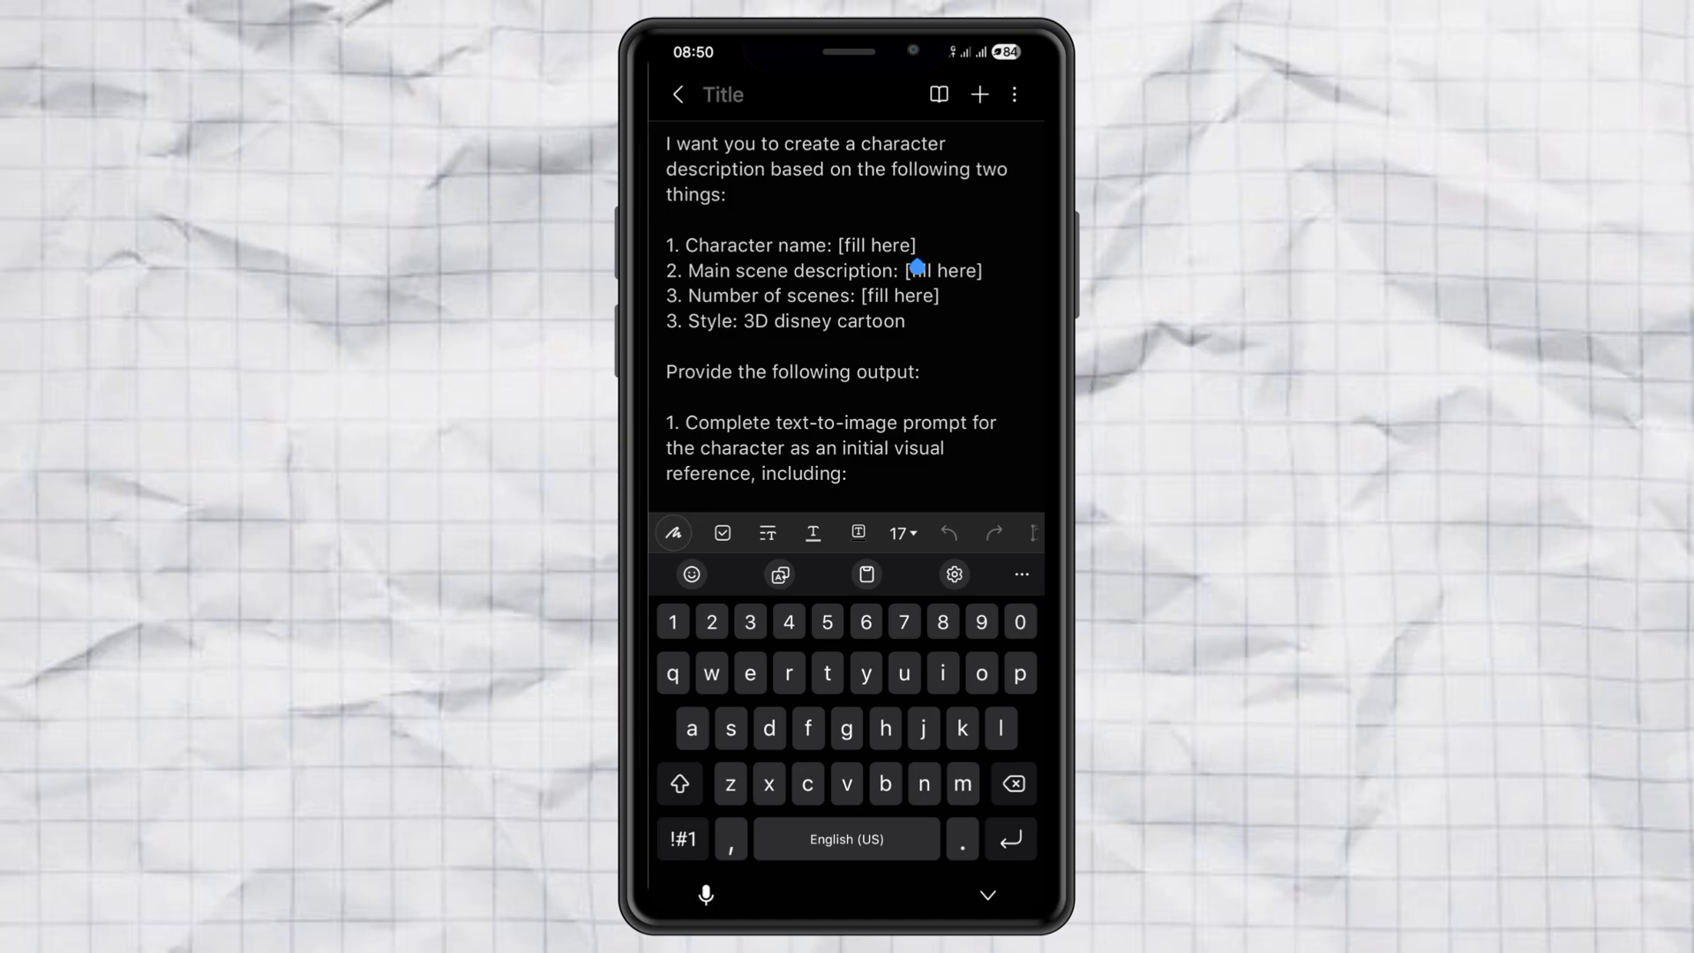
click(1016, 783)
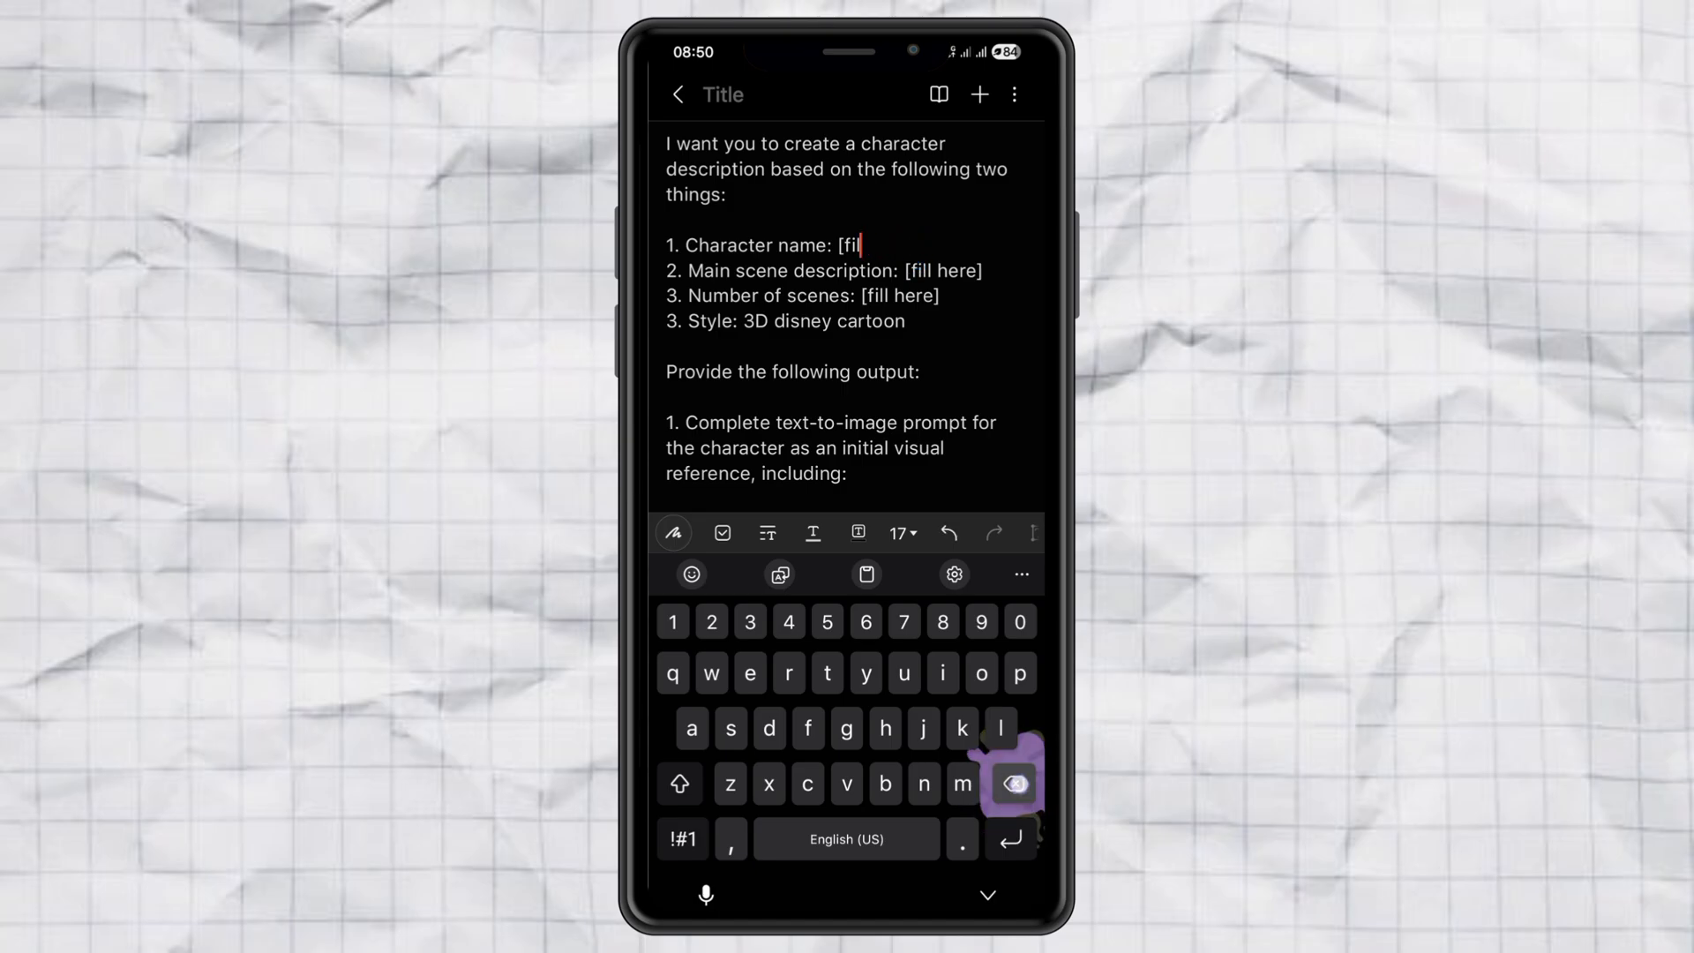
click(1015, 783)
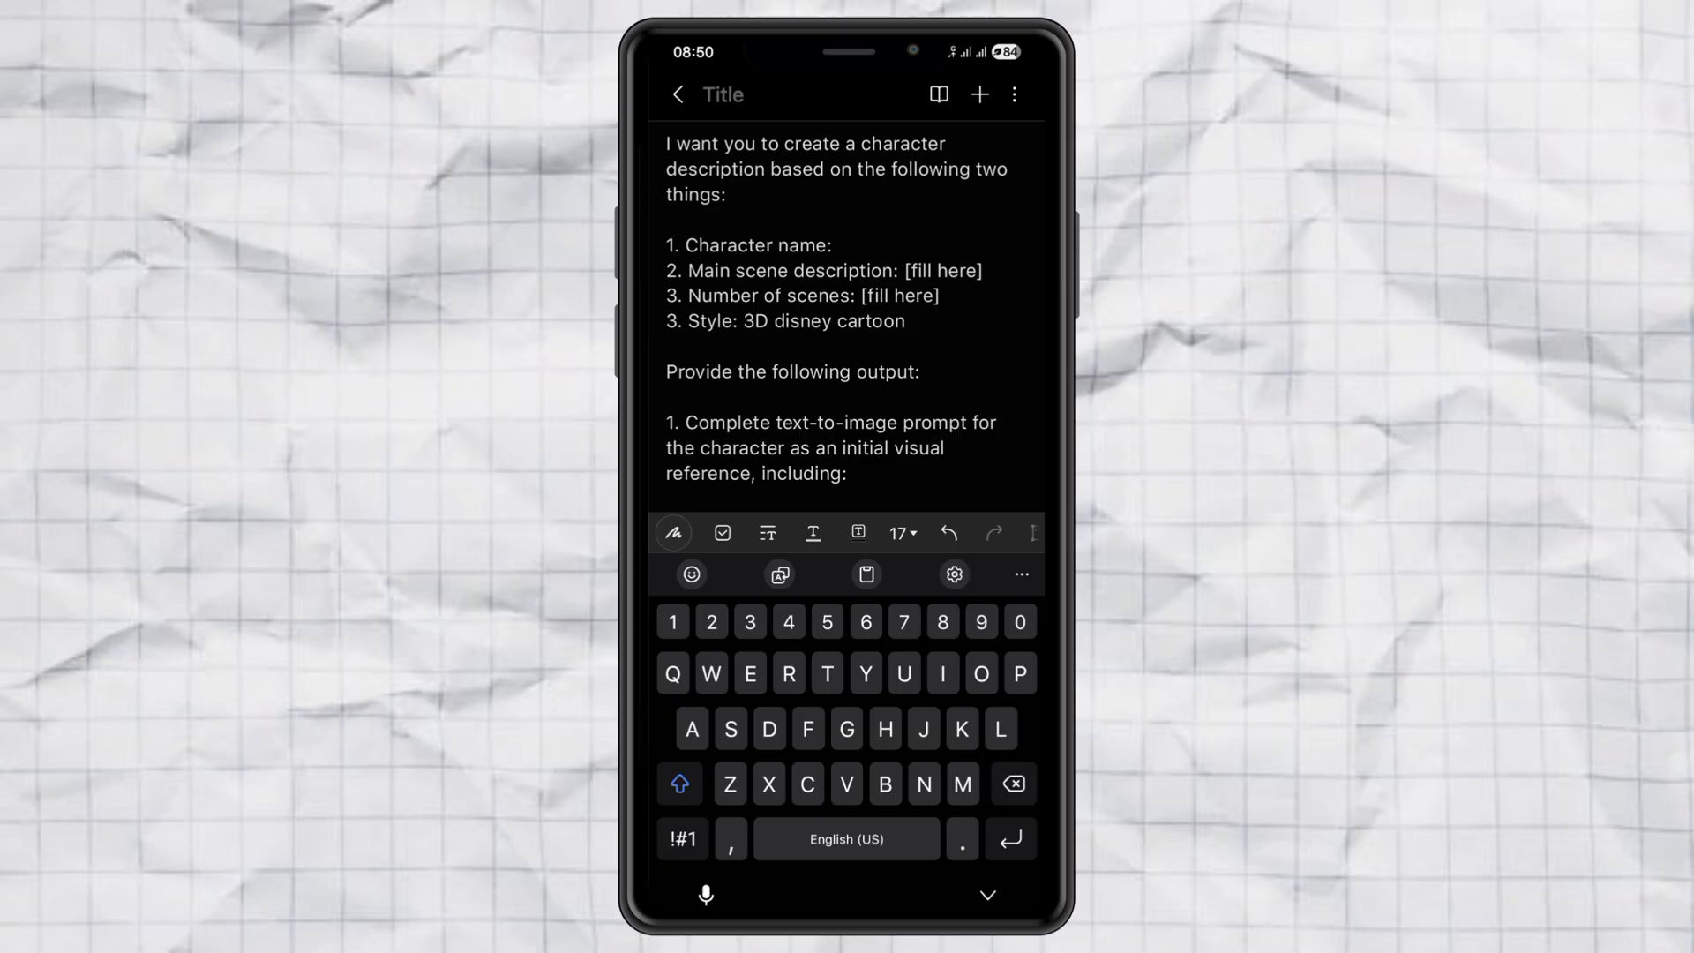
click(843, 245)
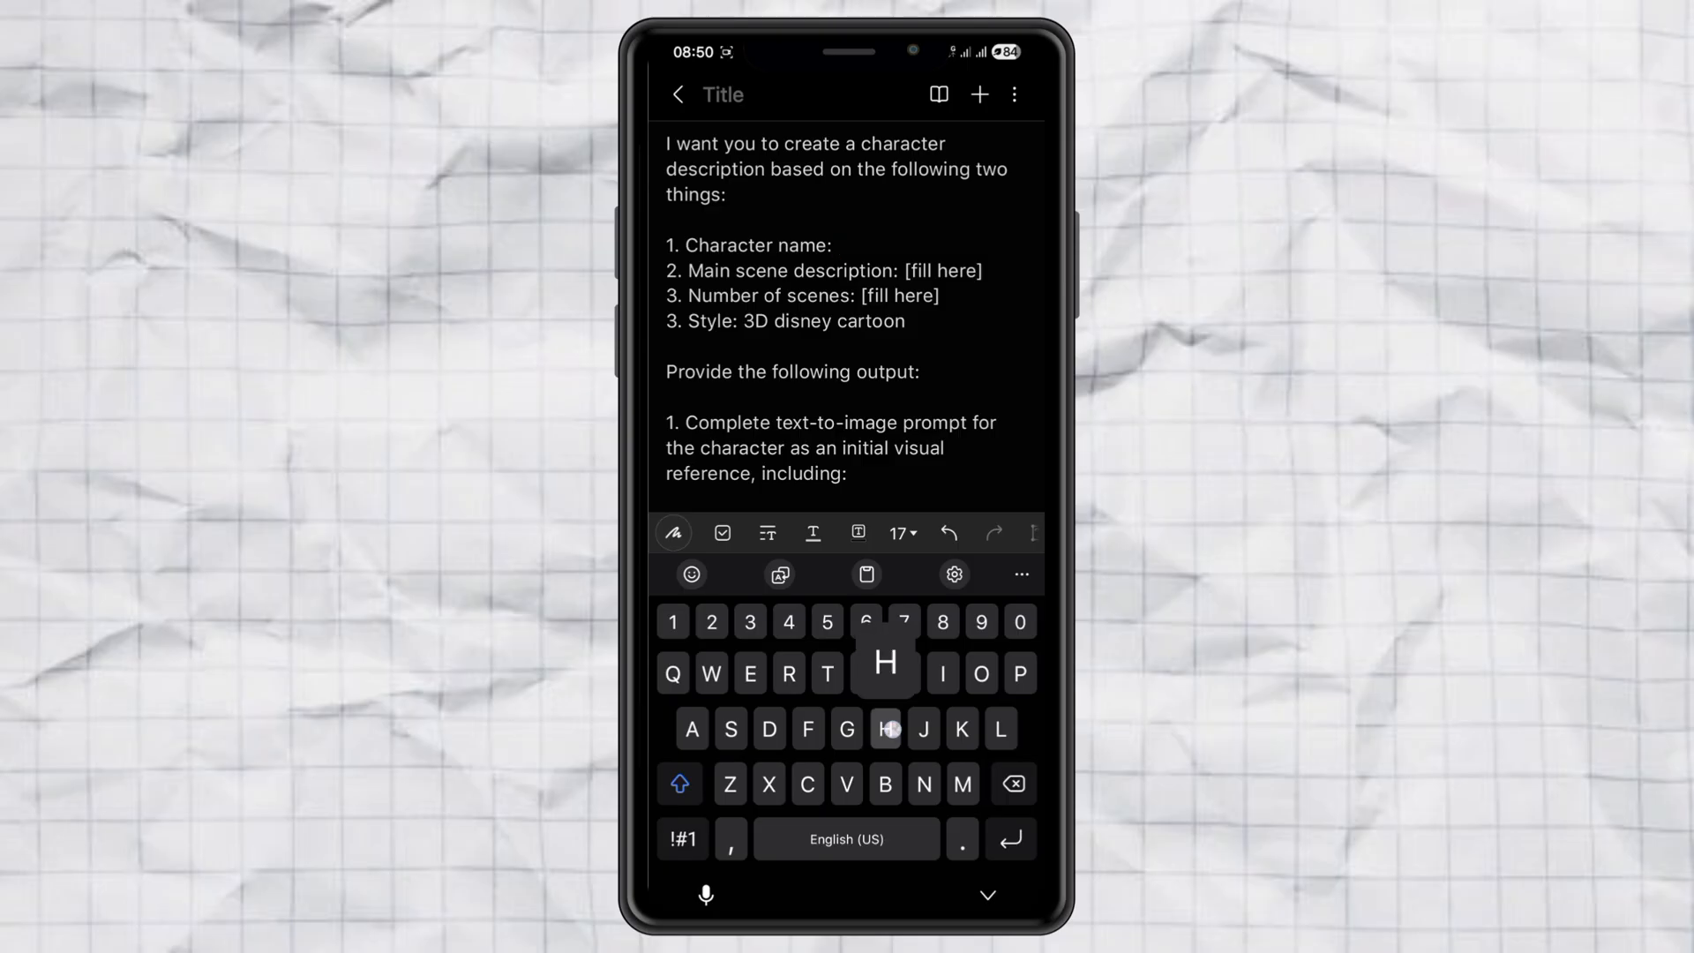
text(Hilda)
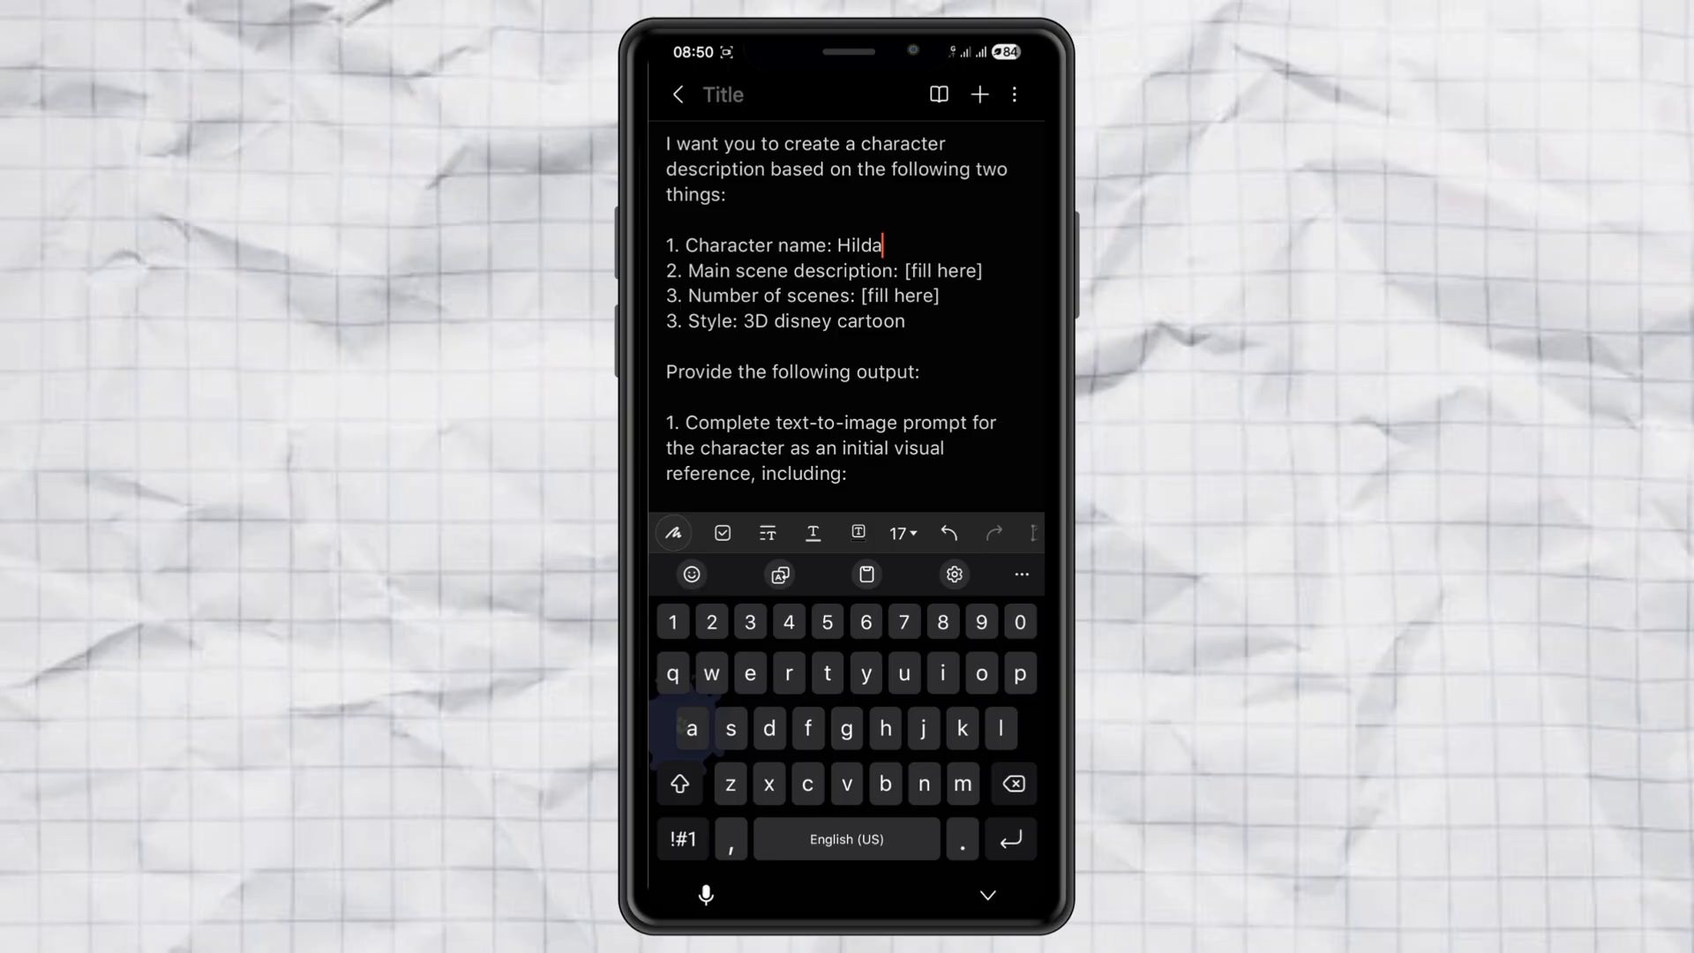
- Add Hilda's age 17 and finish the wilderness treasure-search, 3-scene details
click(731, 840)
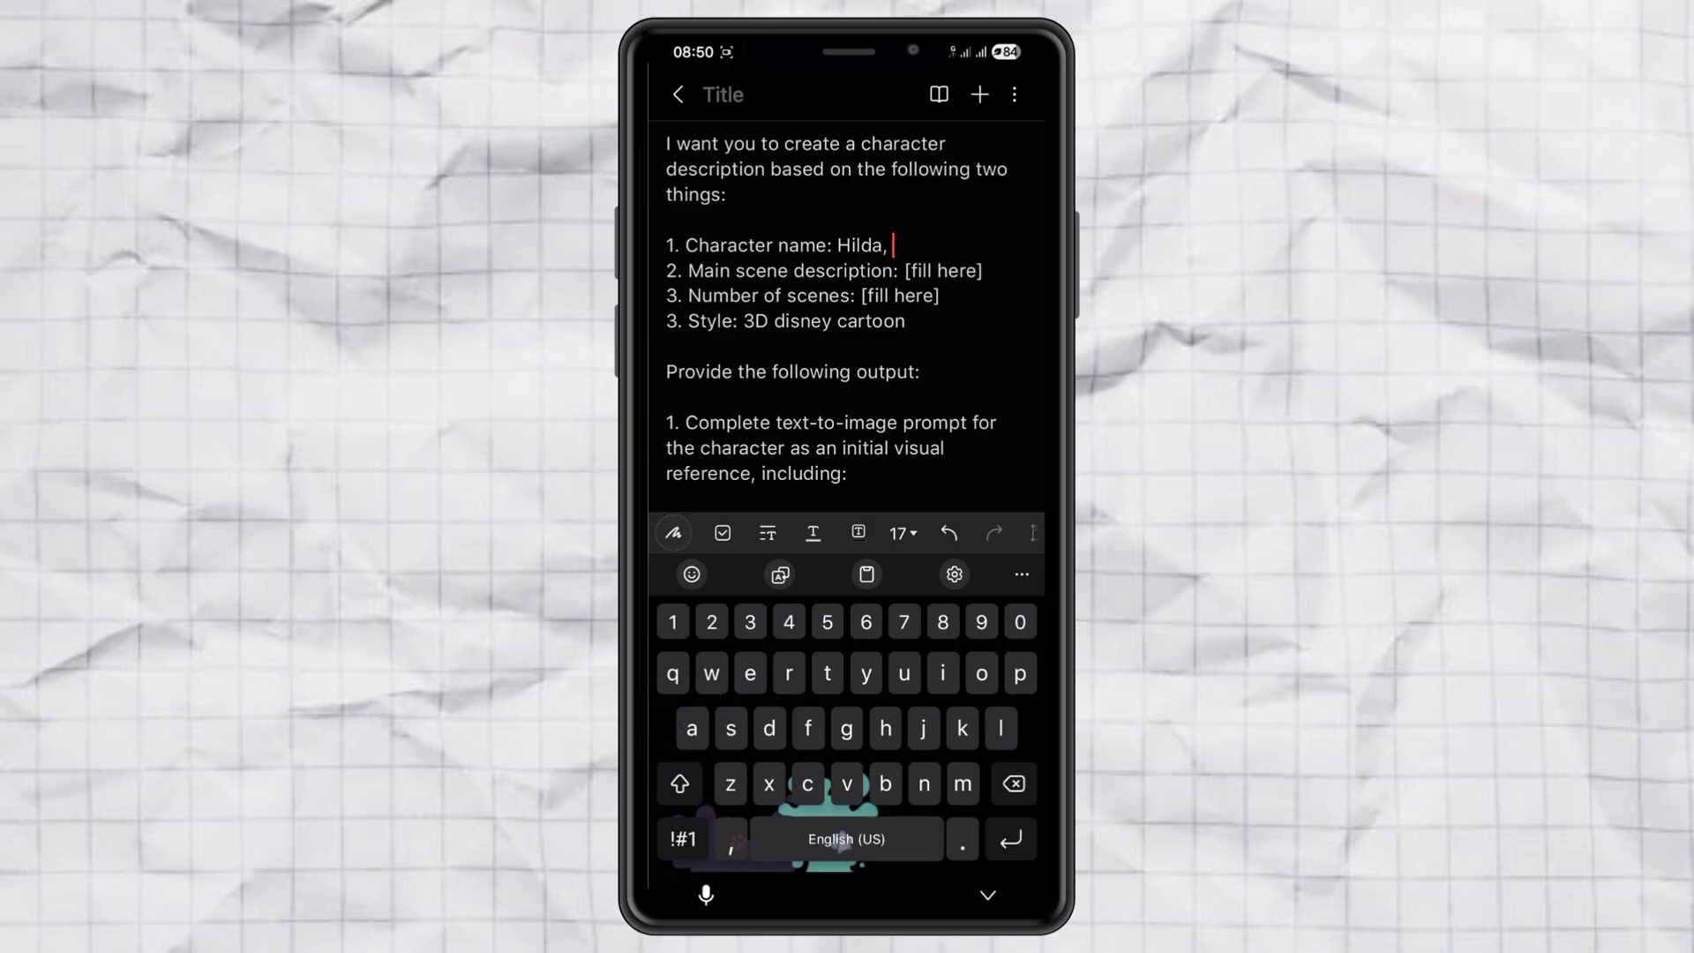
text(17 yea)
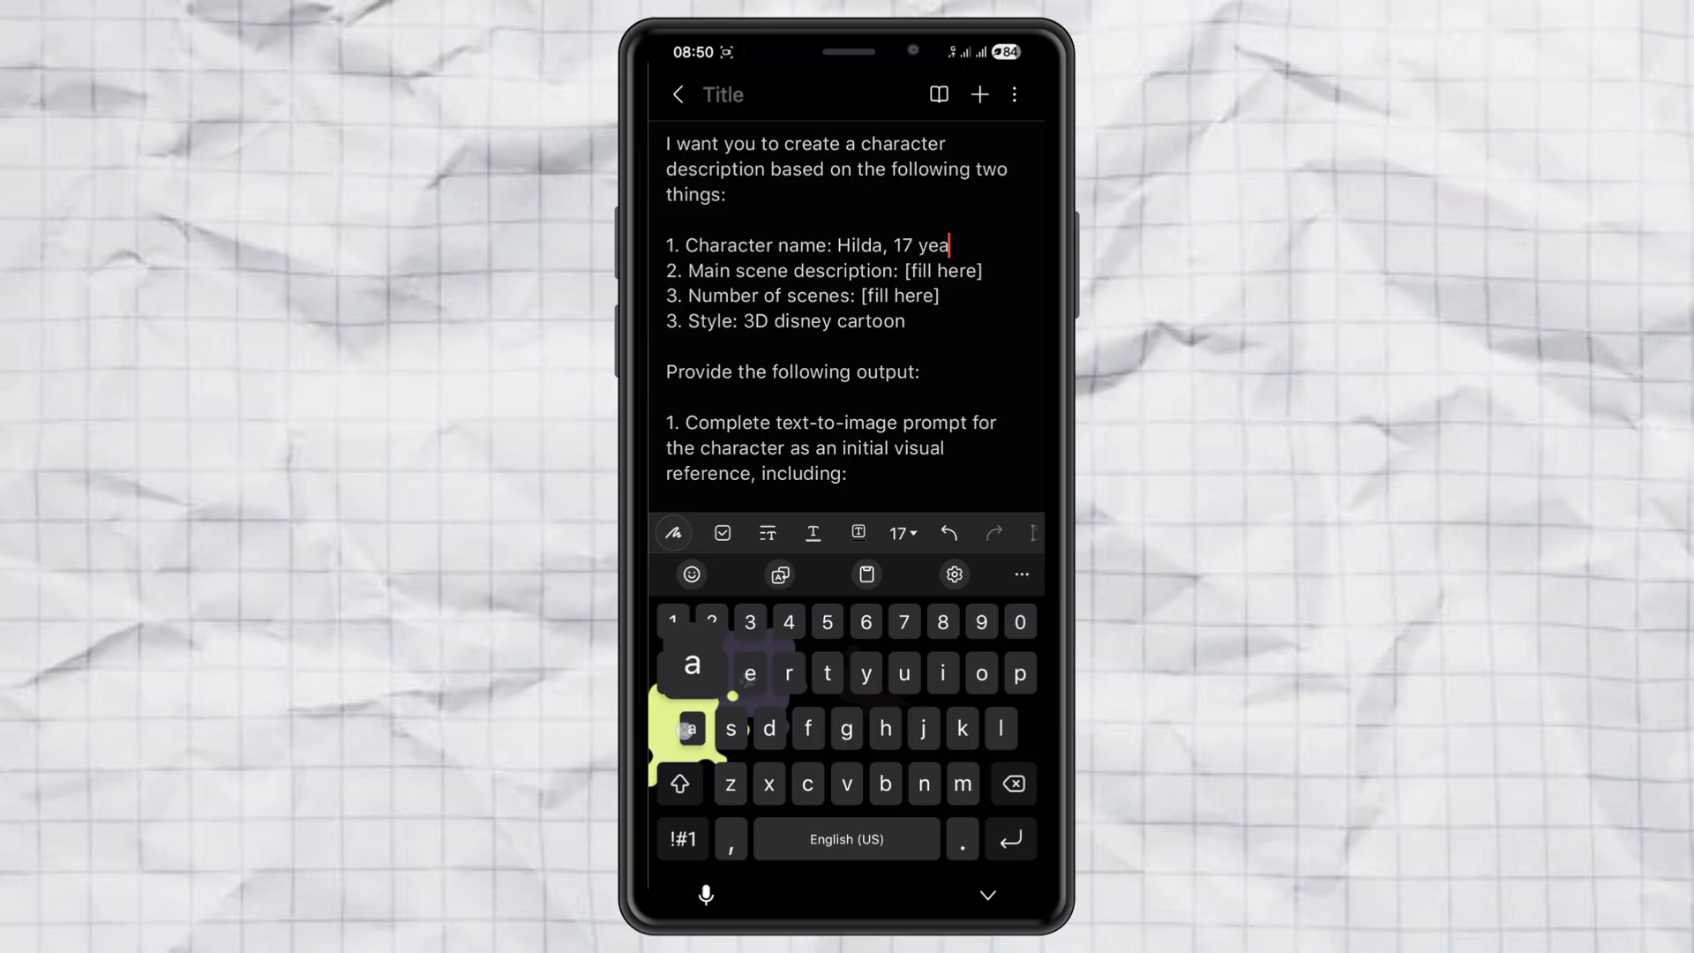
click(981, 674)
text(3)
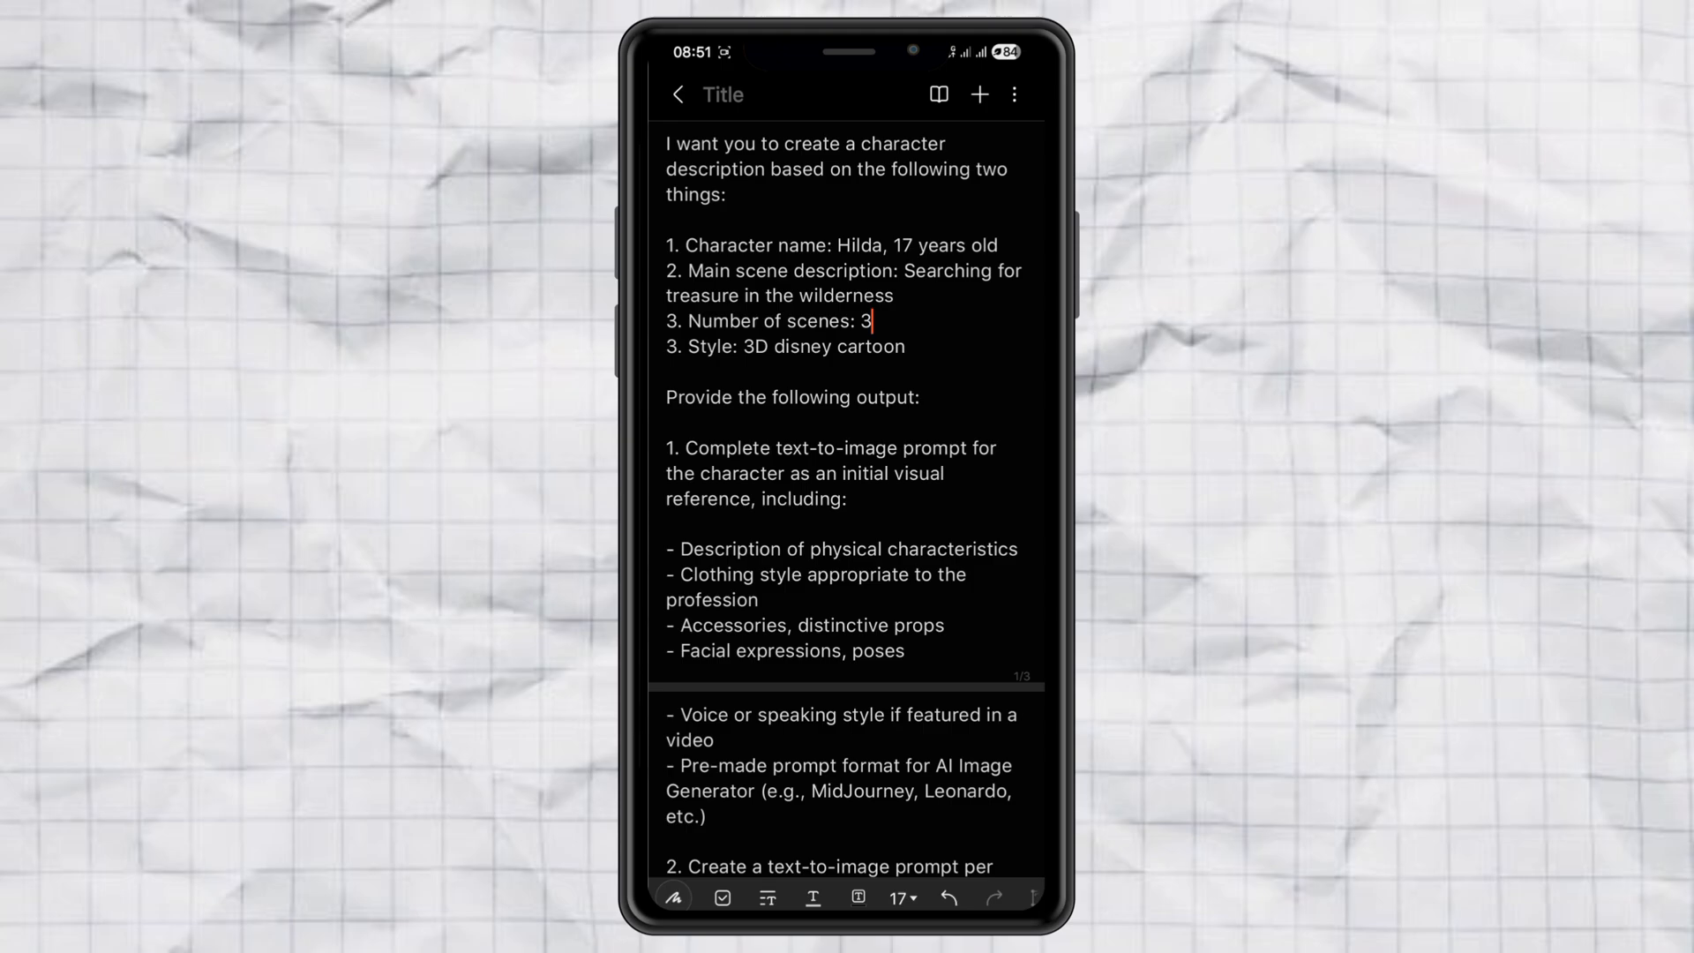
scroll(down, 3)
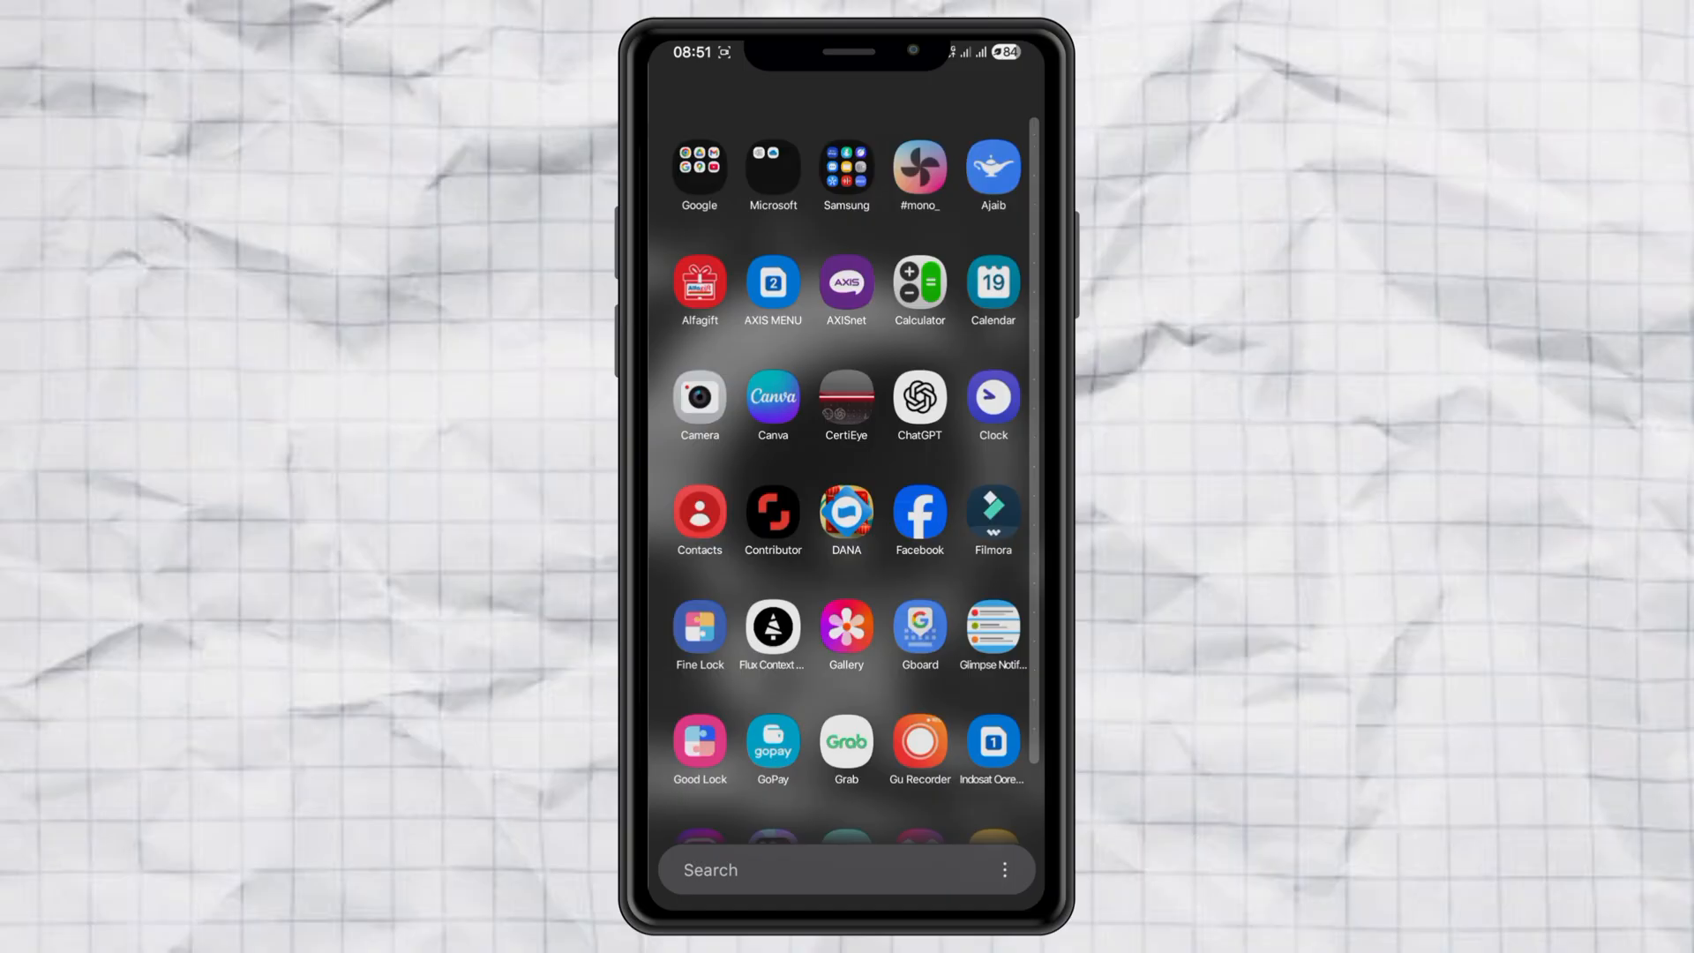
- Submit the filled prompt in ChatGPT and copy the returned Hilda character reference prompt
click(920, 397)
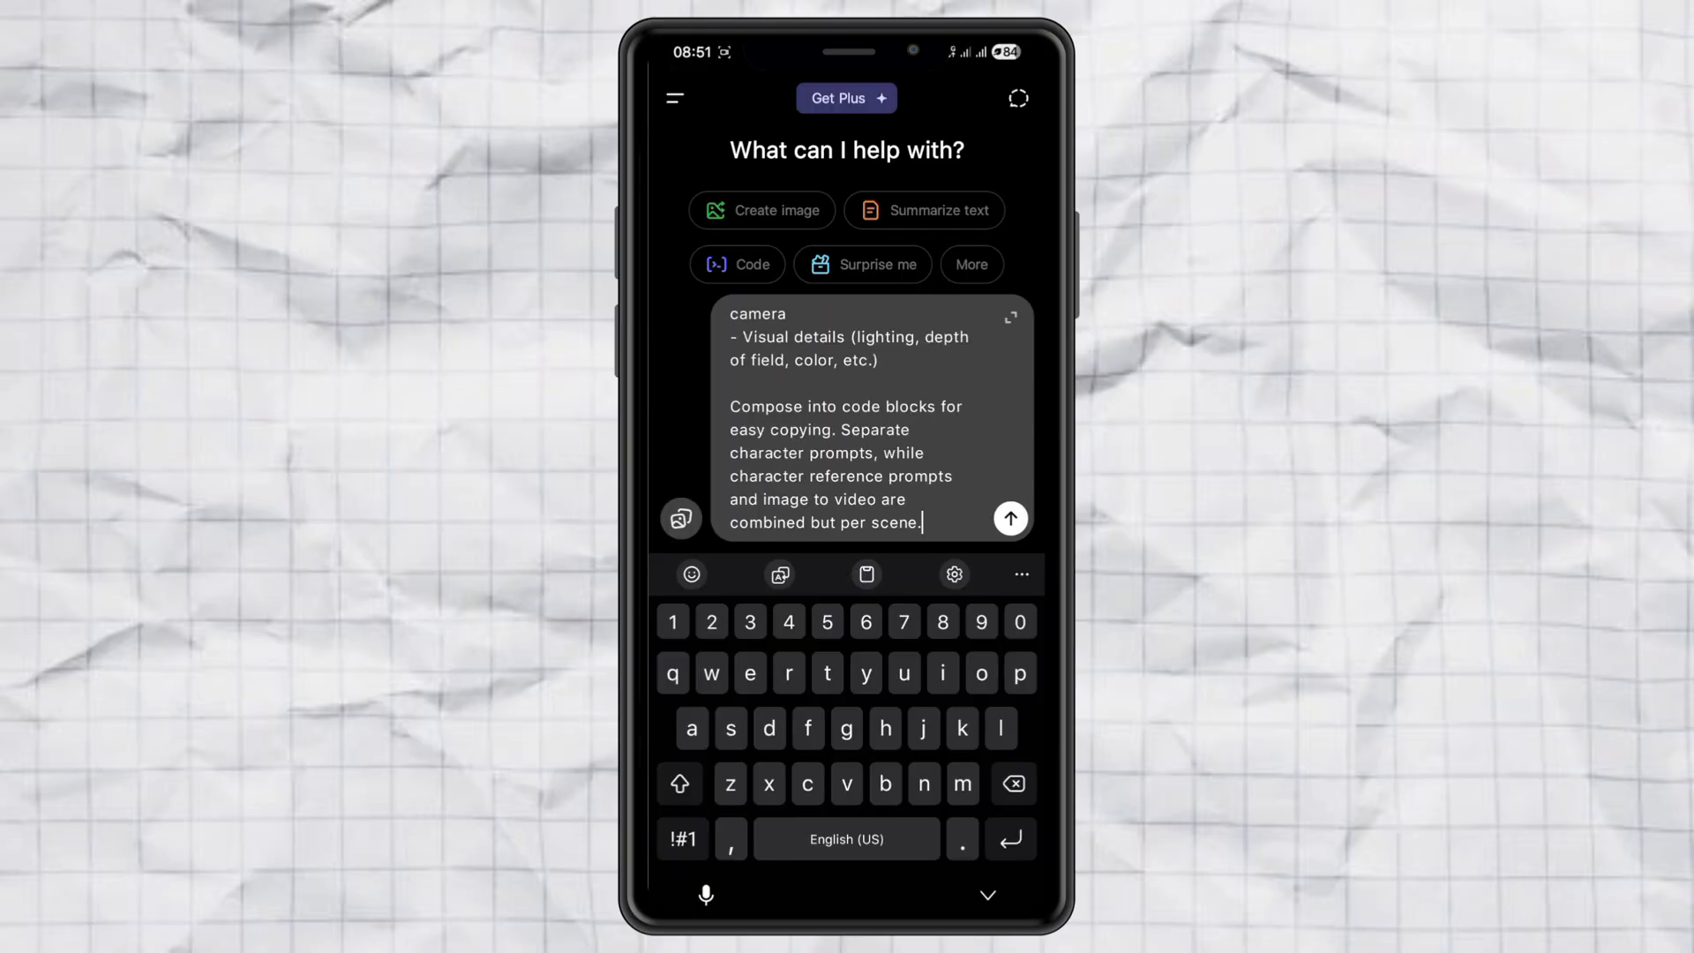
click(1009, 519)
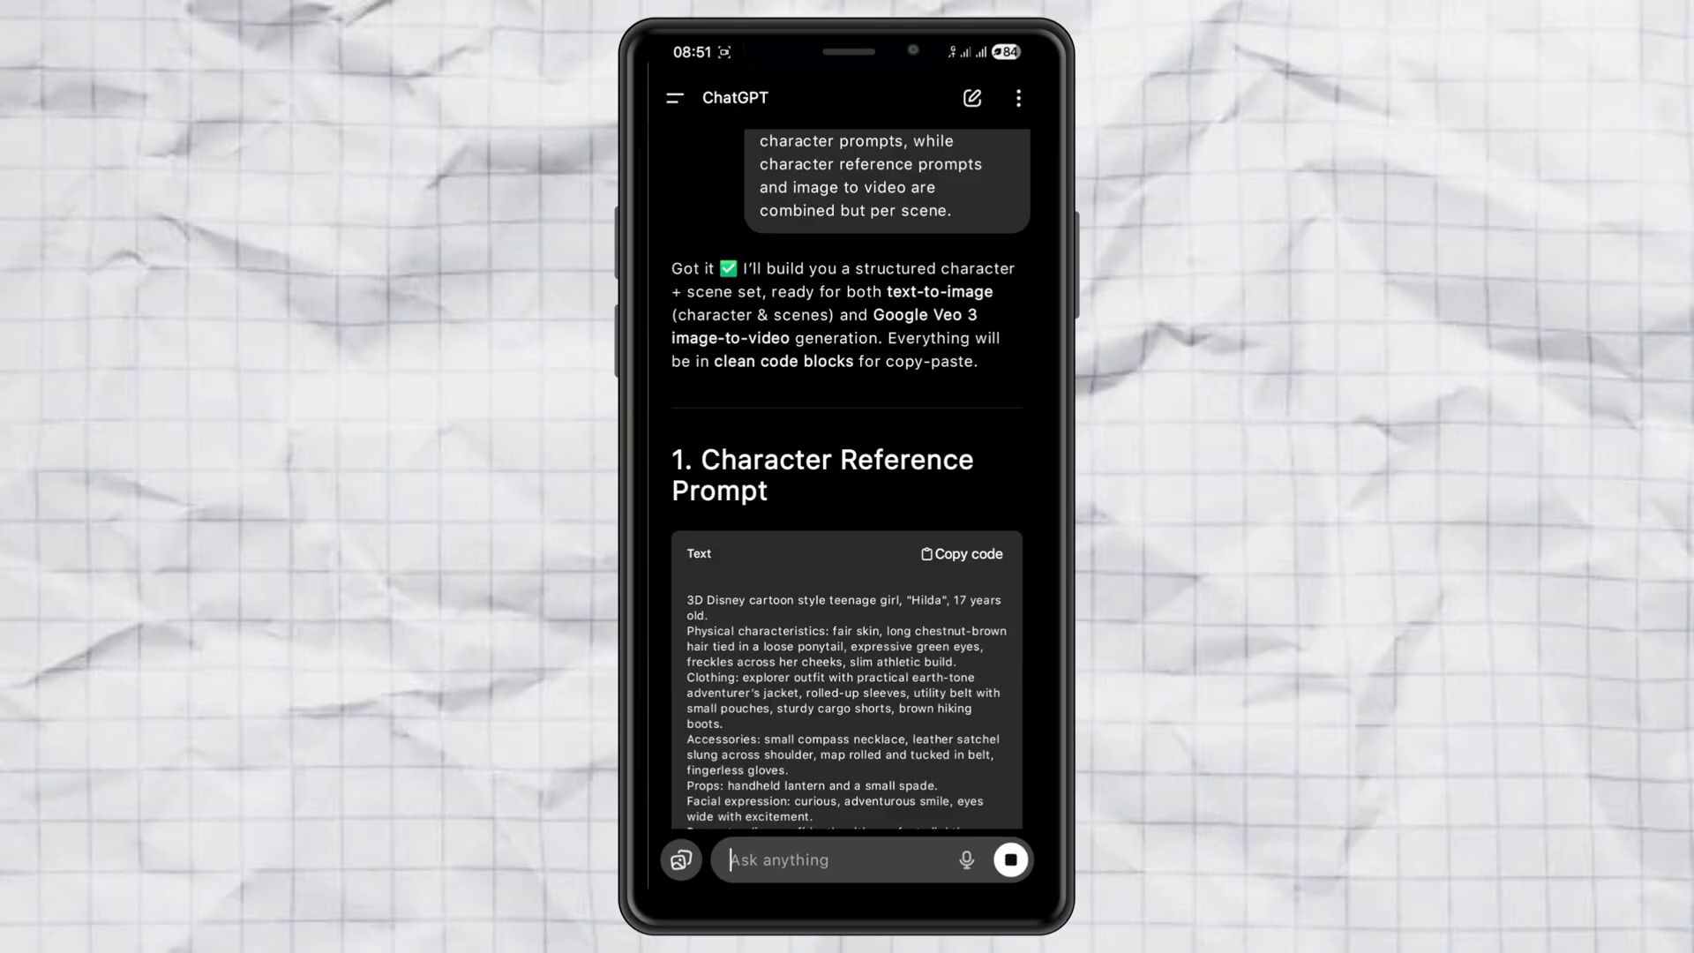
scroll(down, 3)
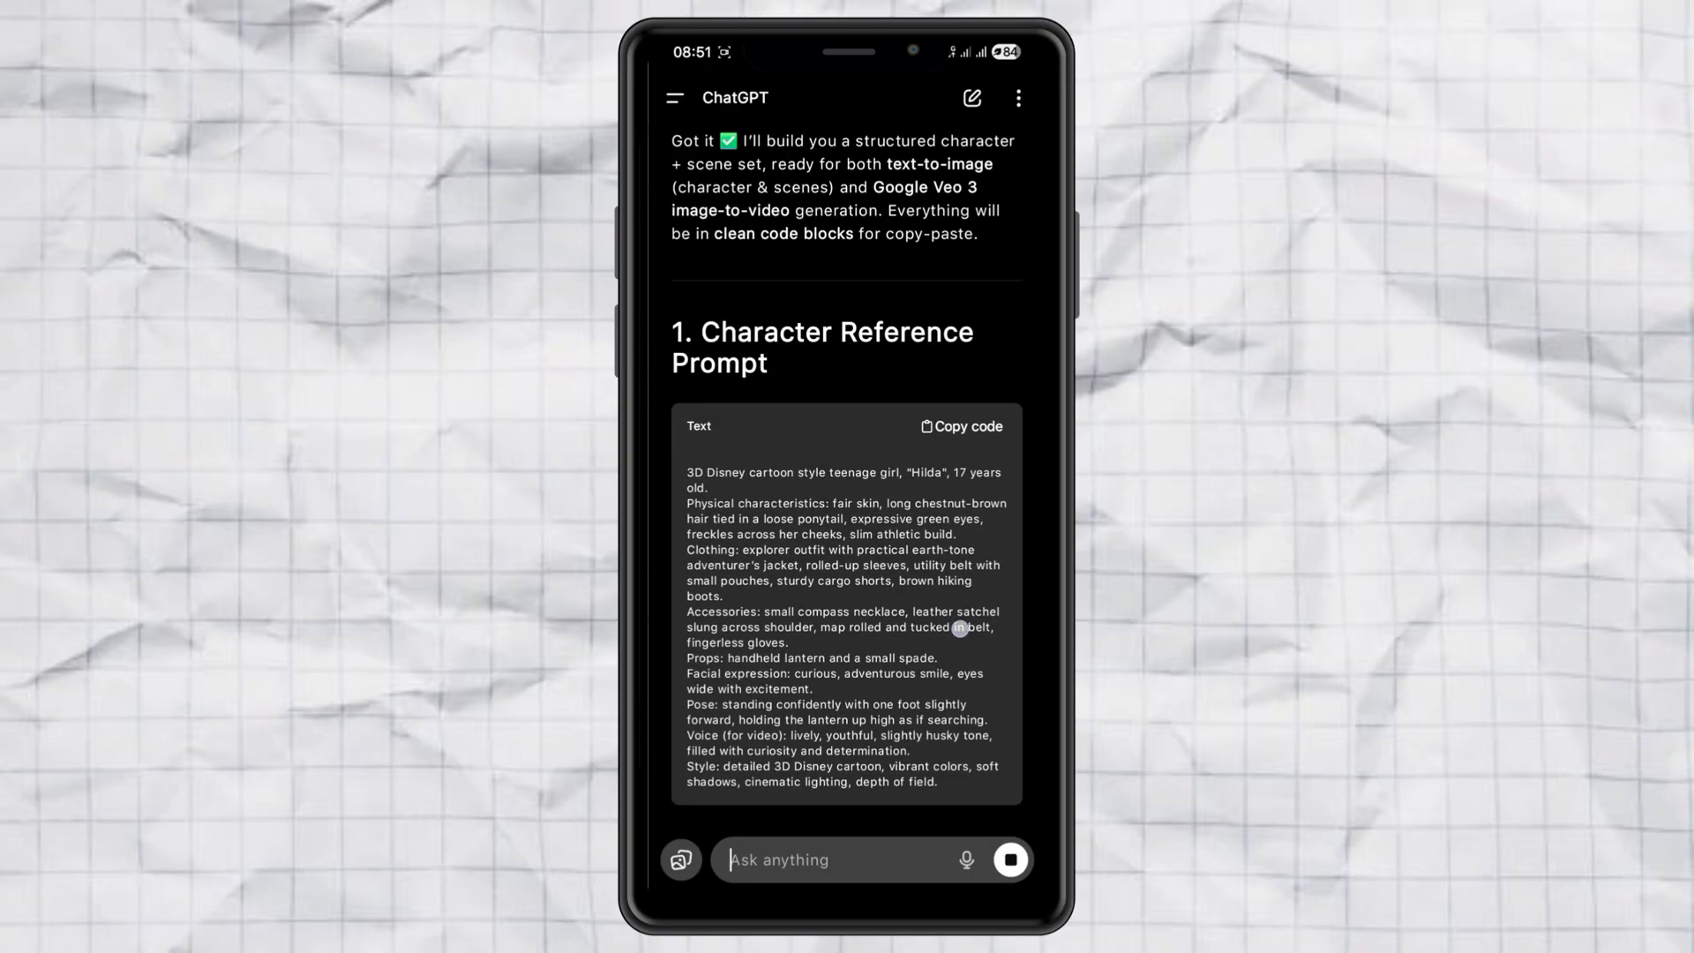
scroll(down, 3)
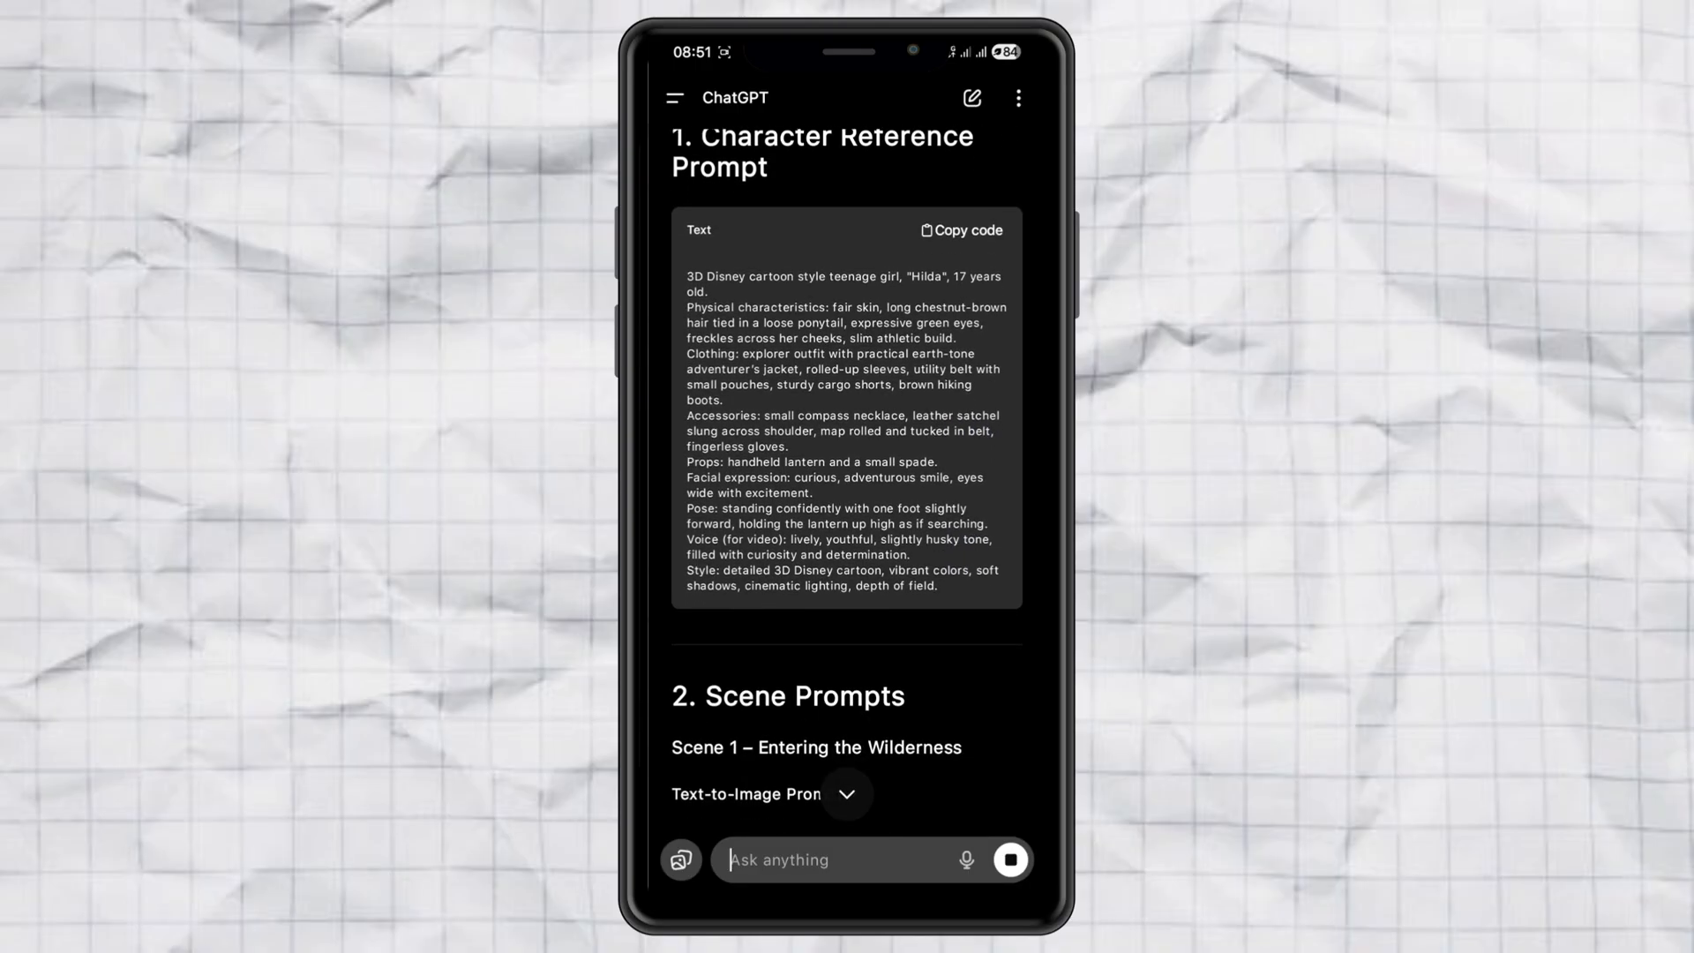
scroll(down, 3)
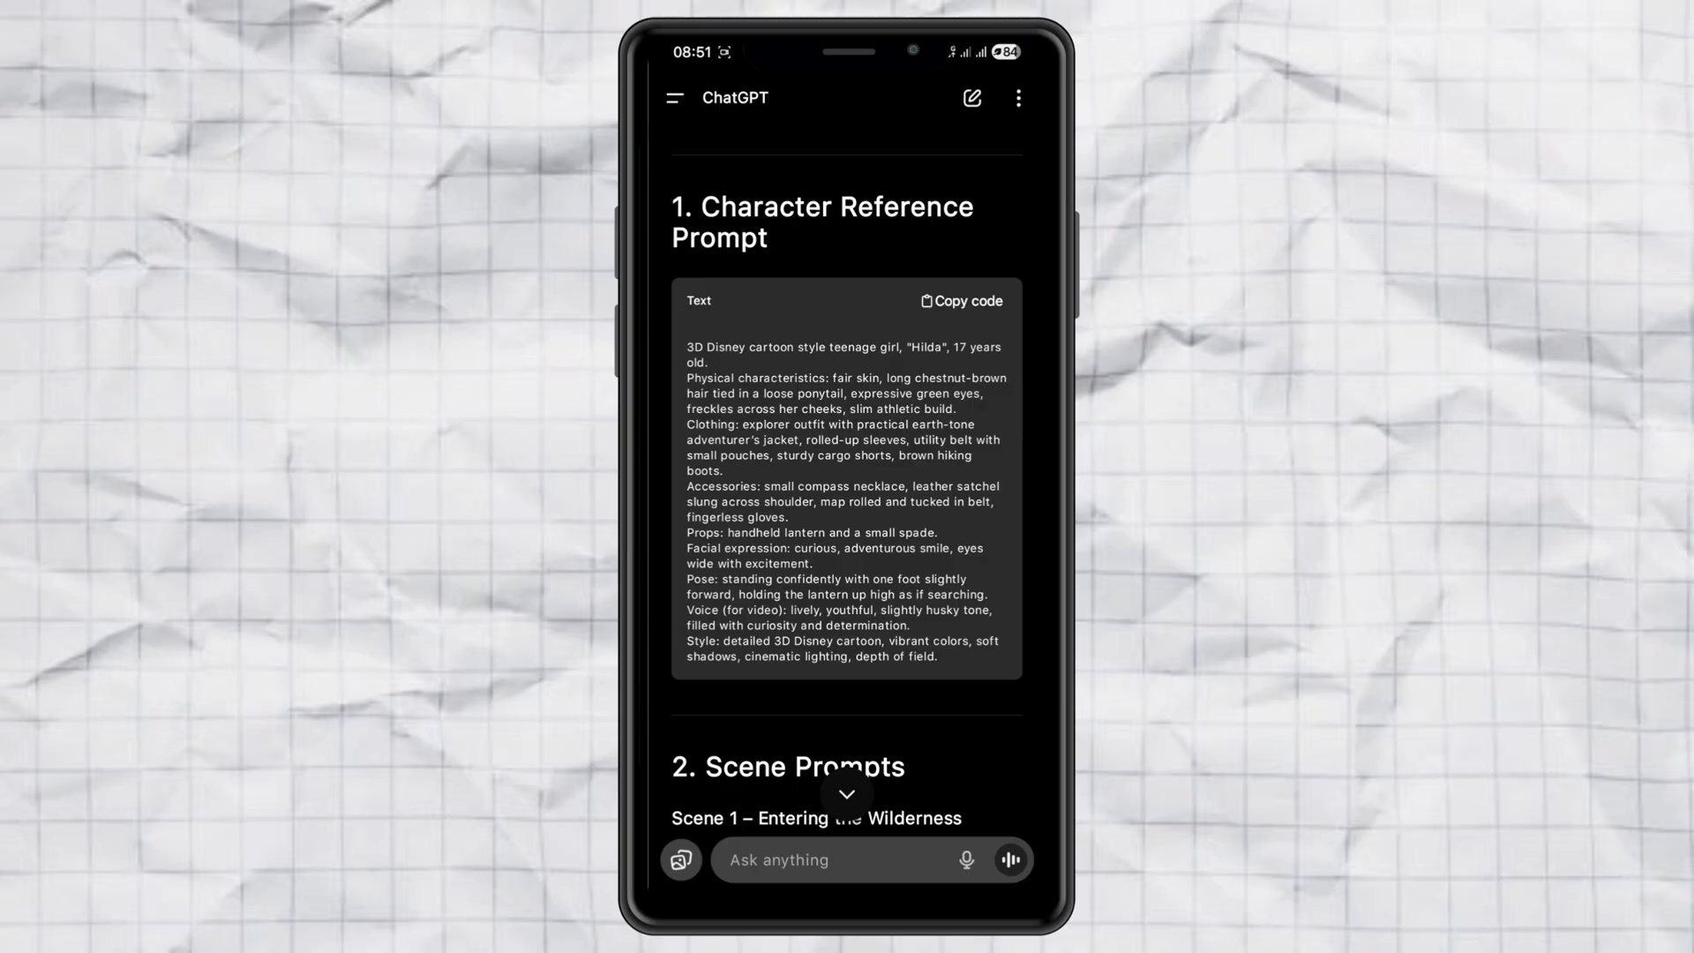
click(961, 300)
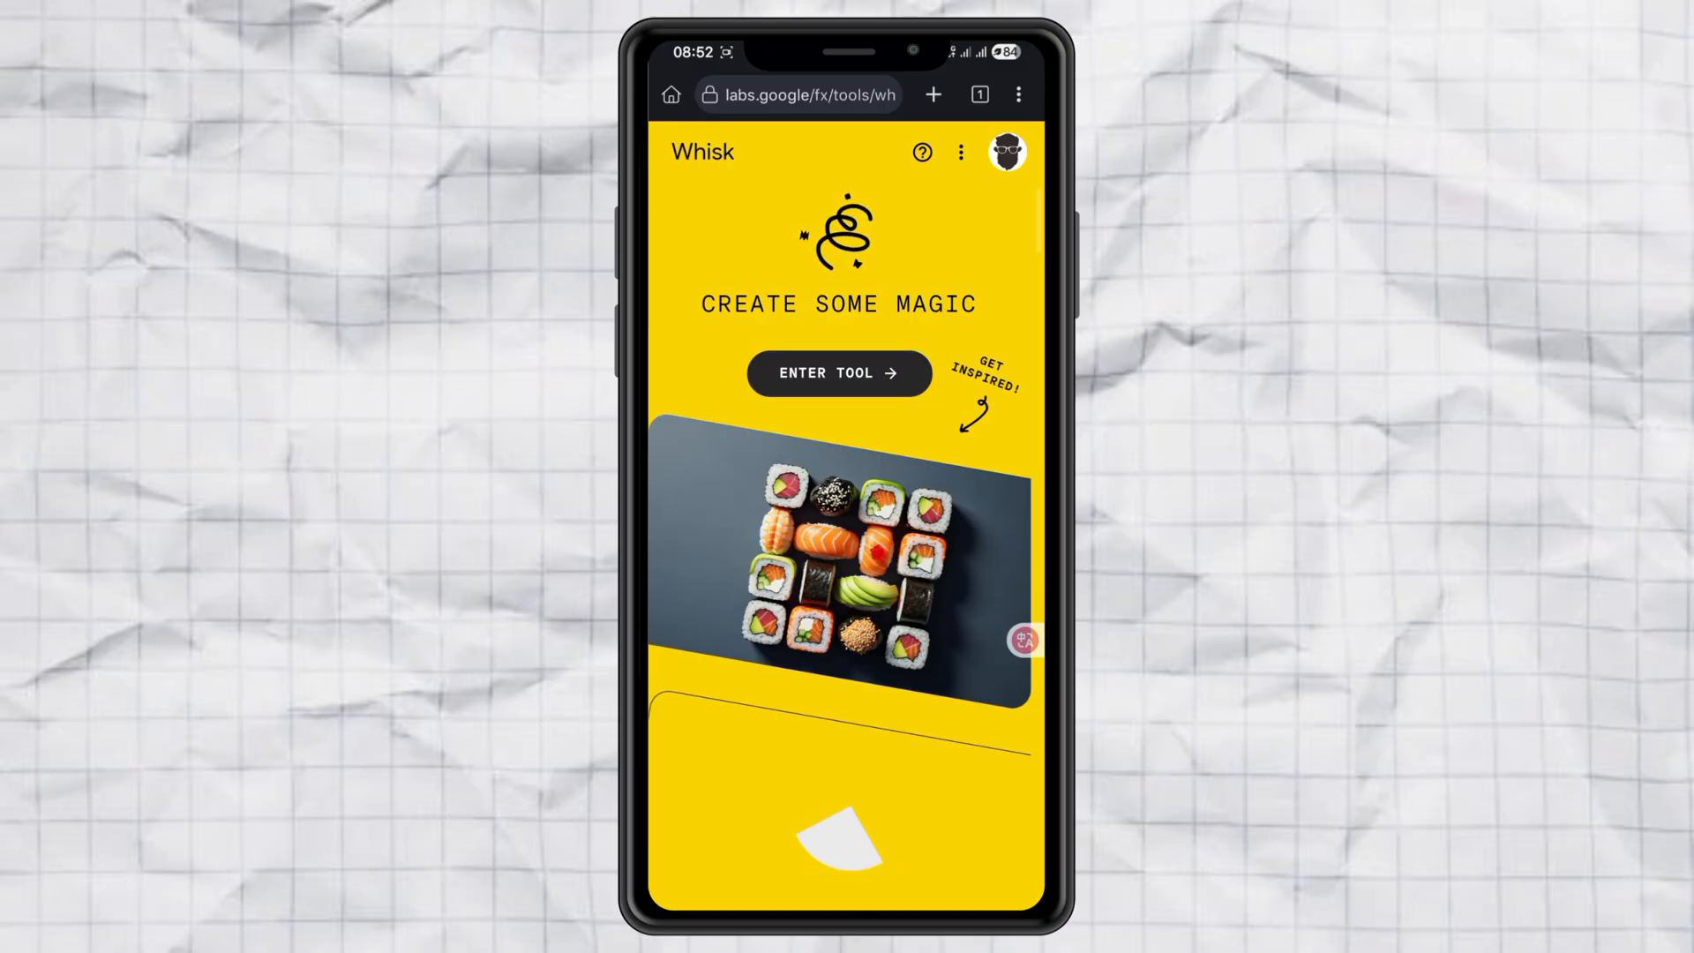
- Generate 3D cartoon images of Hilda in Whisk from the pasted character prompt
click(840, 372)
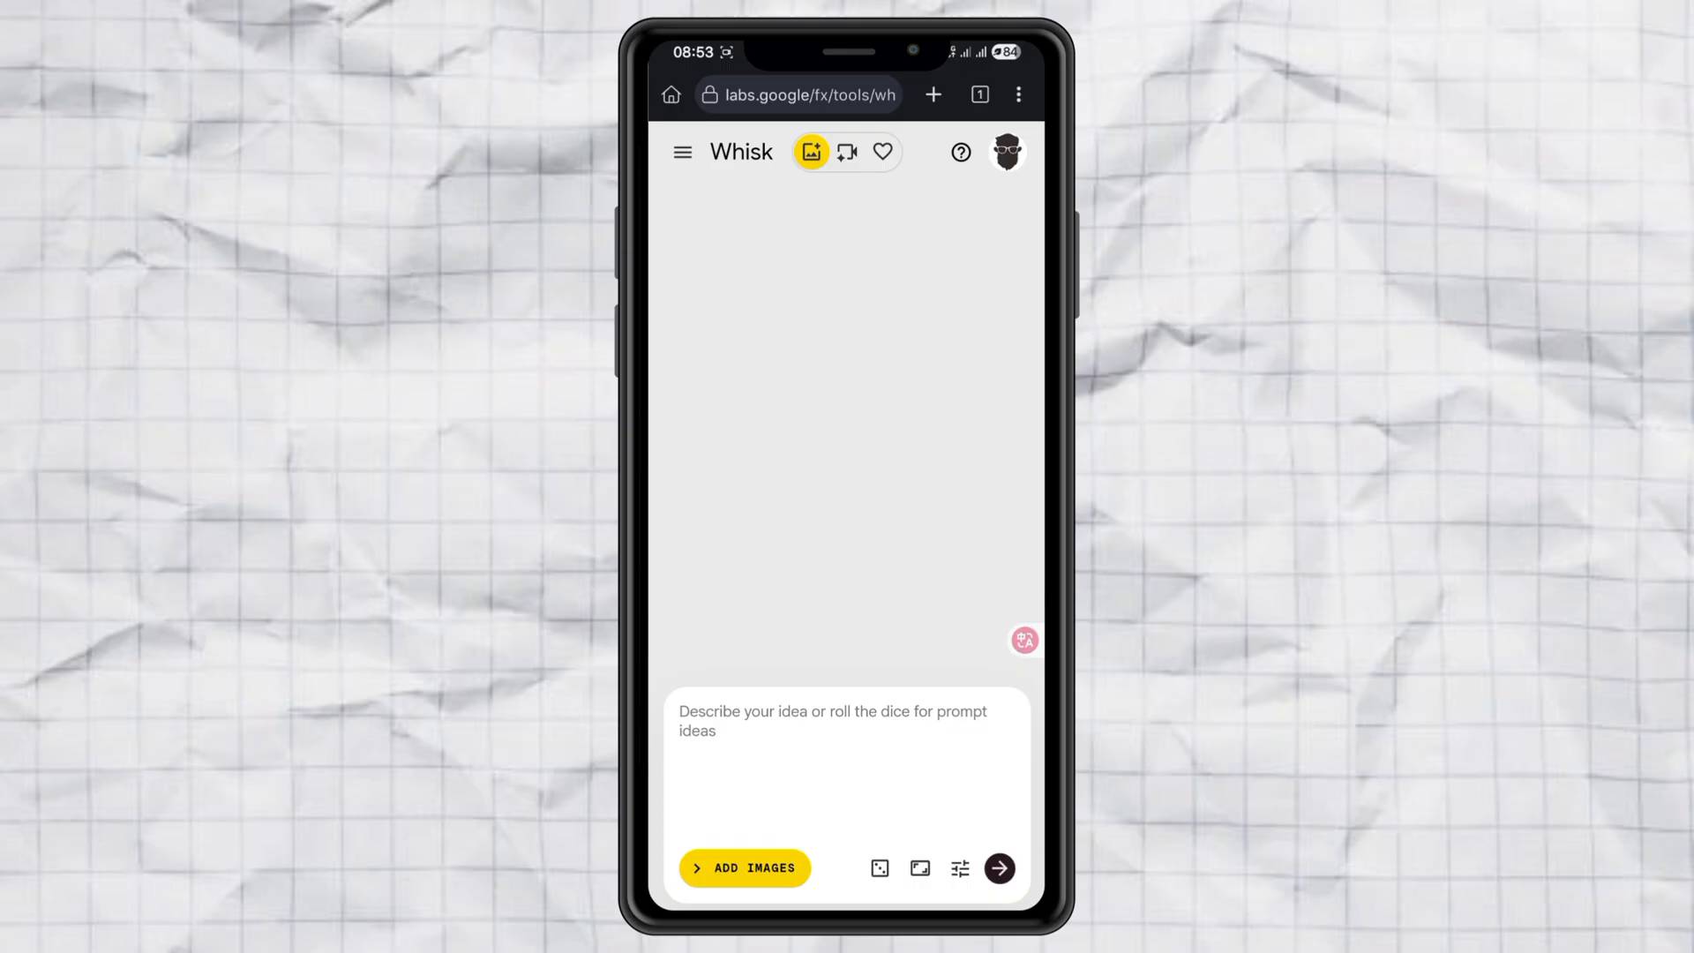
click(836, 762)
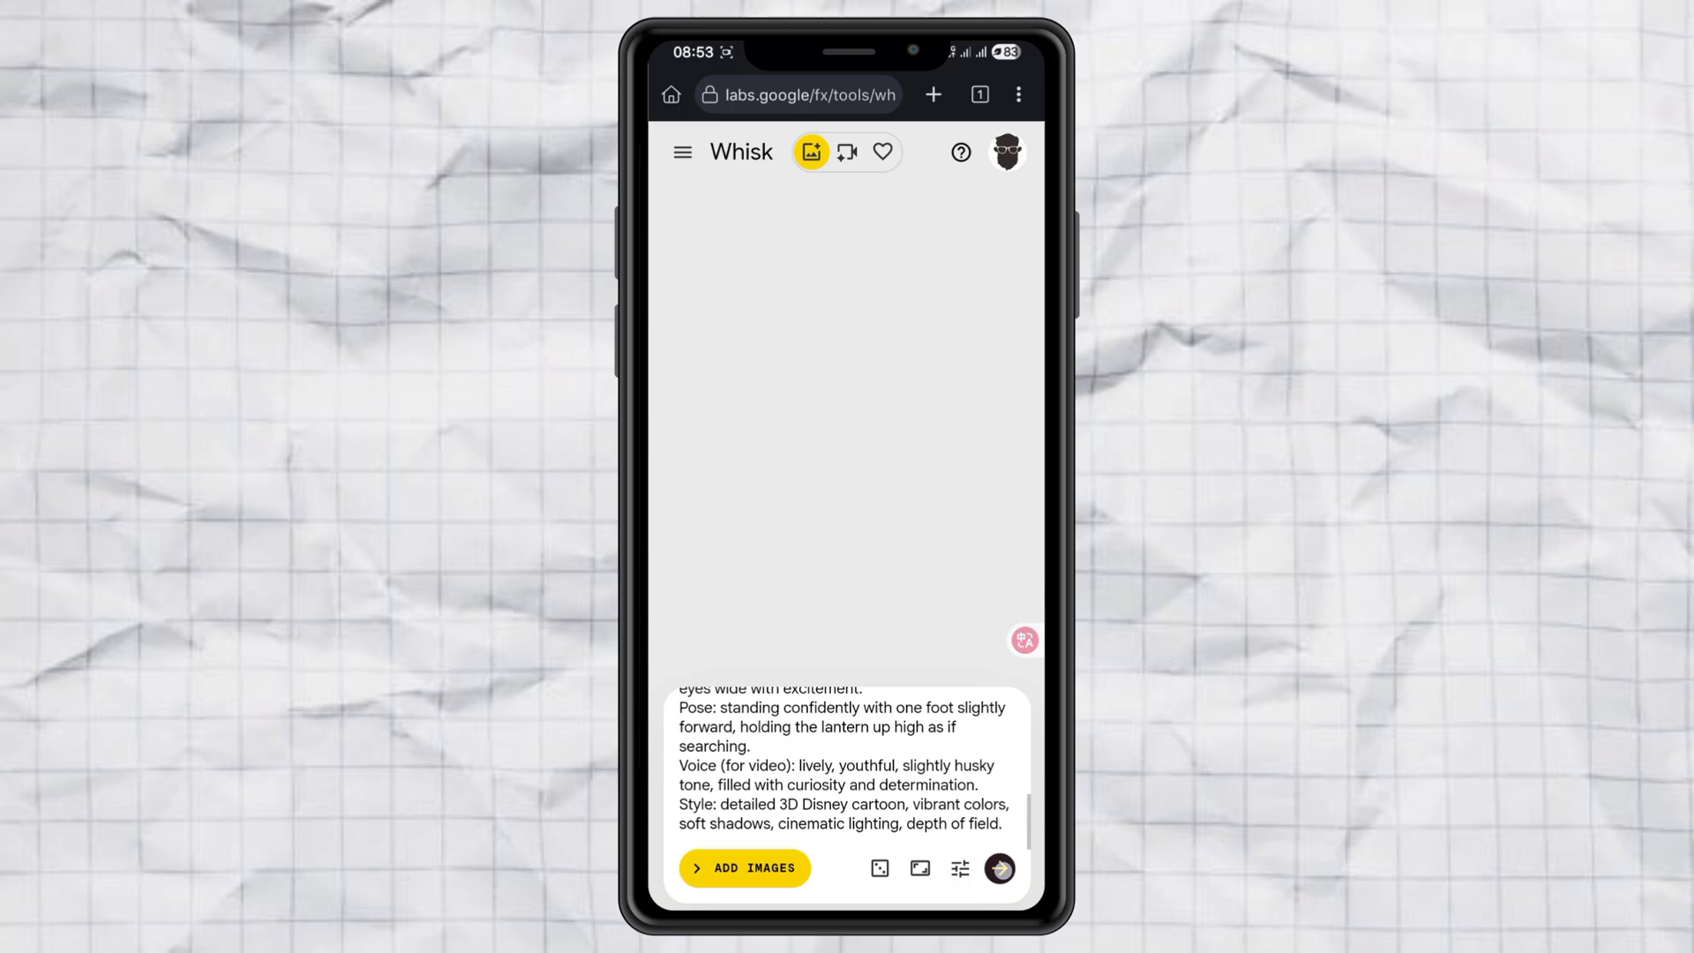
click(999, 868)
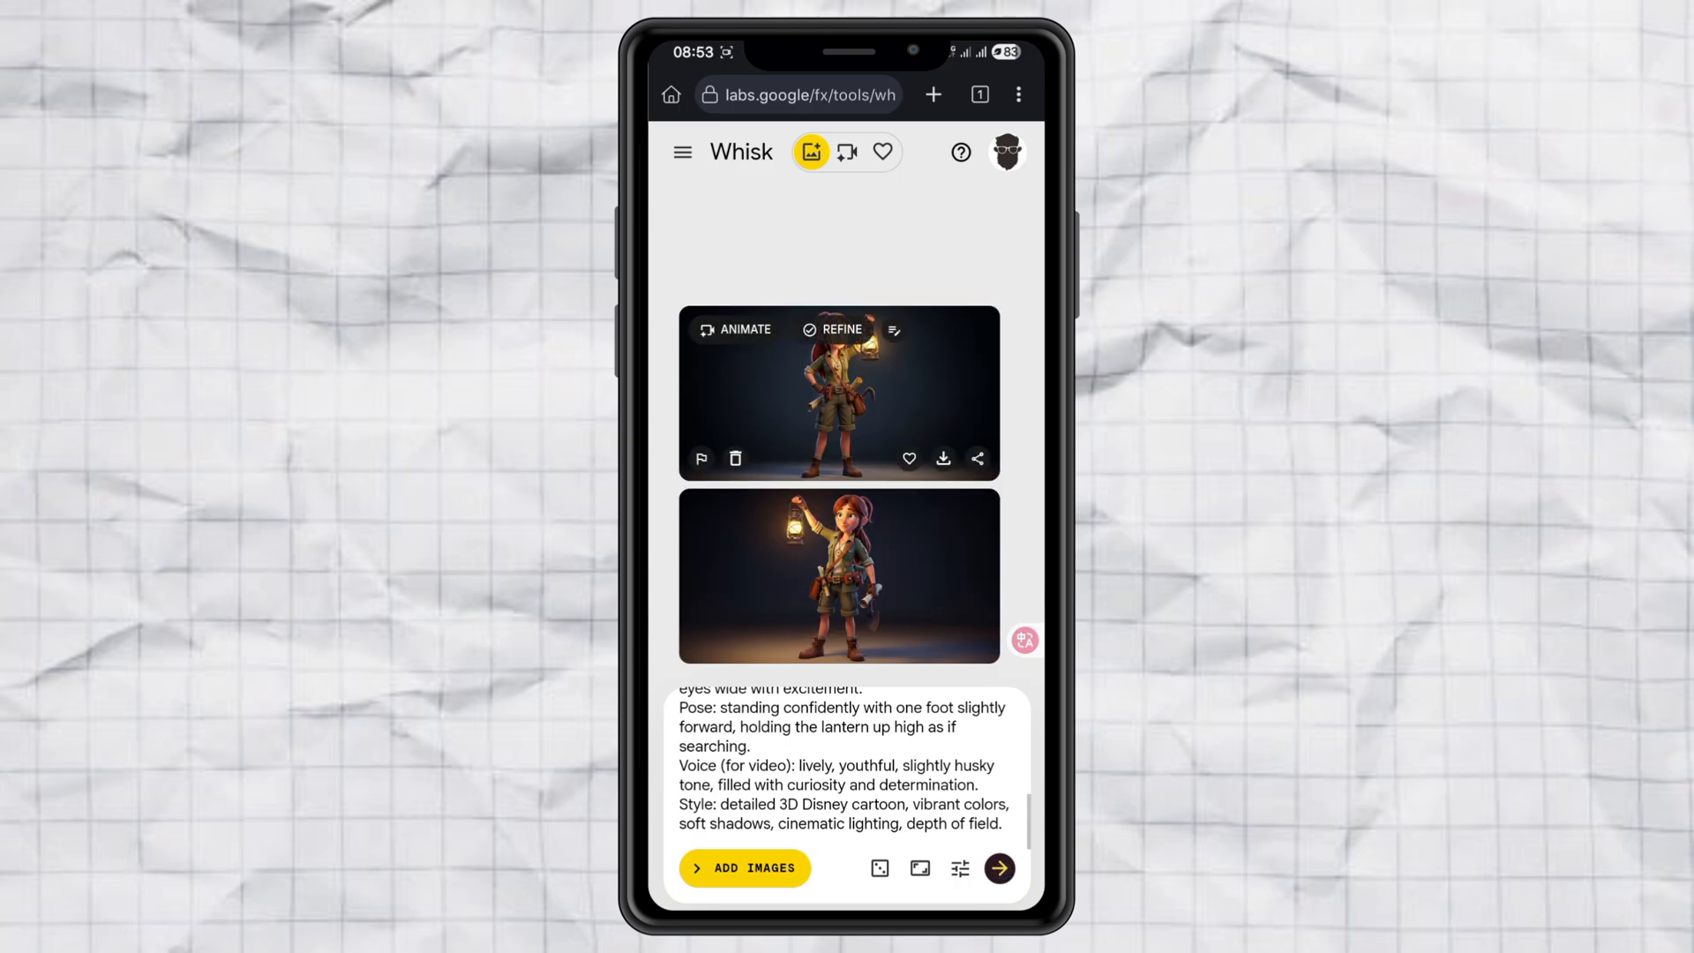
click(943, 458)
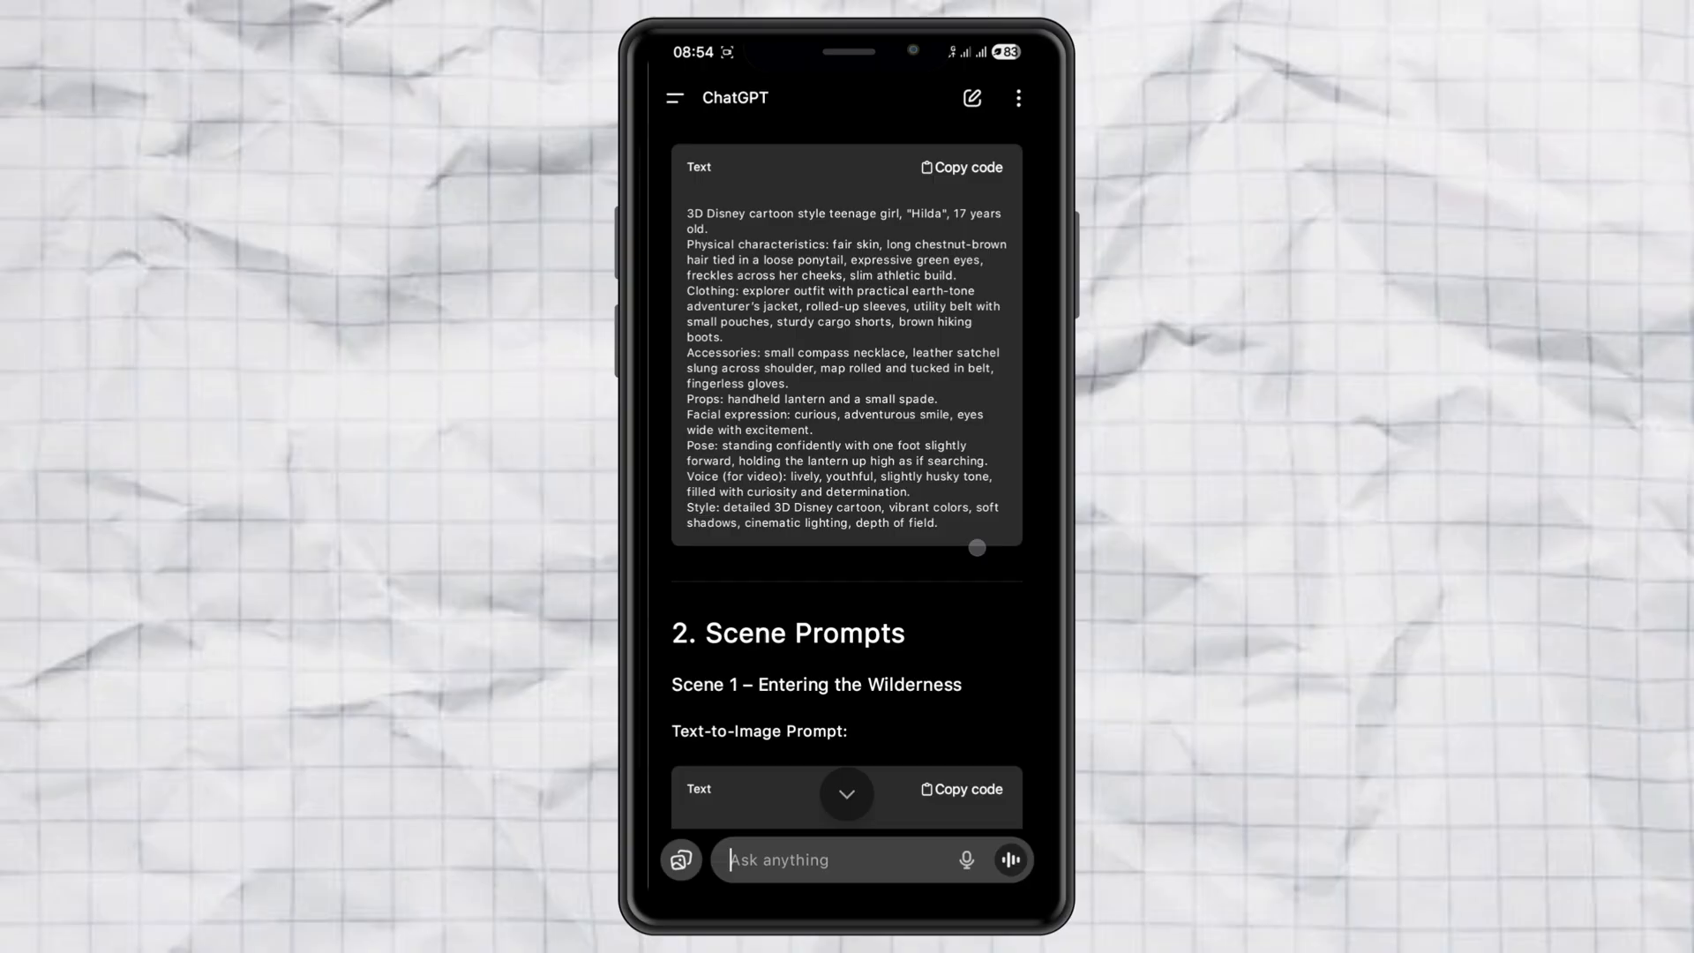
- Copy ChatGPT's Scene 1 'Entering the Wilderness' text-to-image prompt
scroll(down, 3)
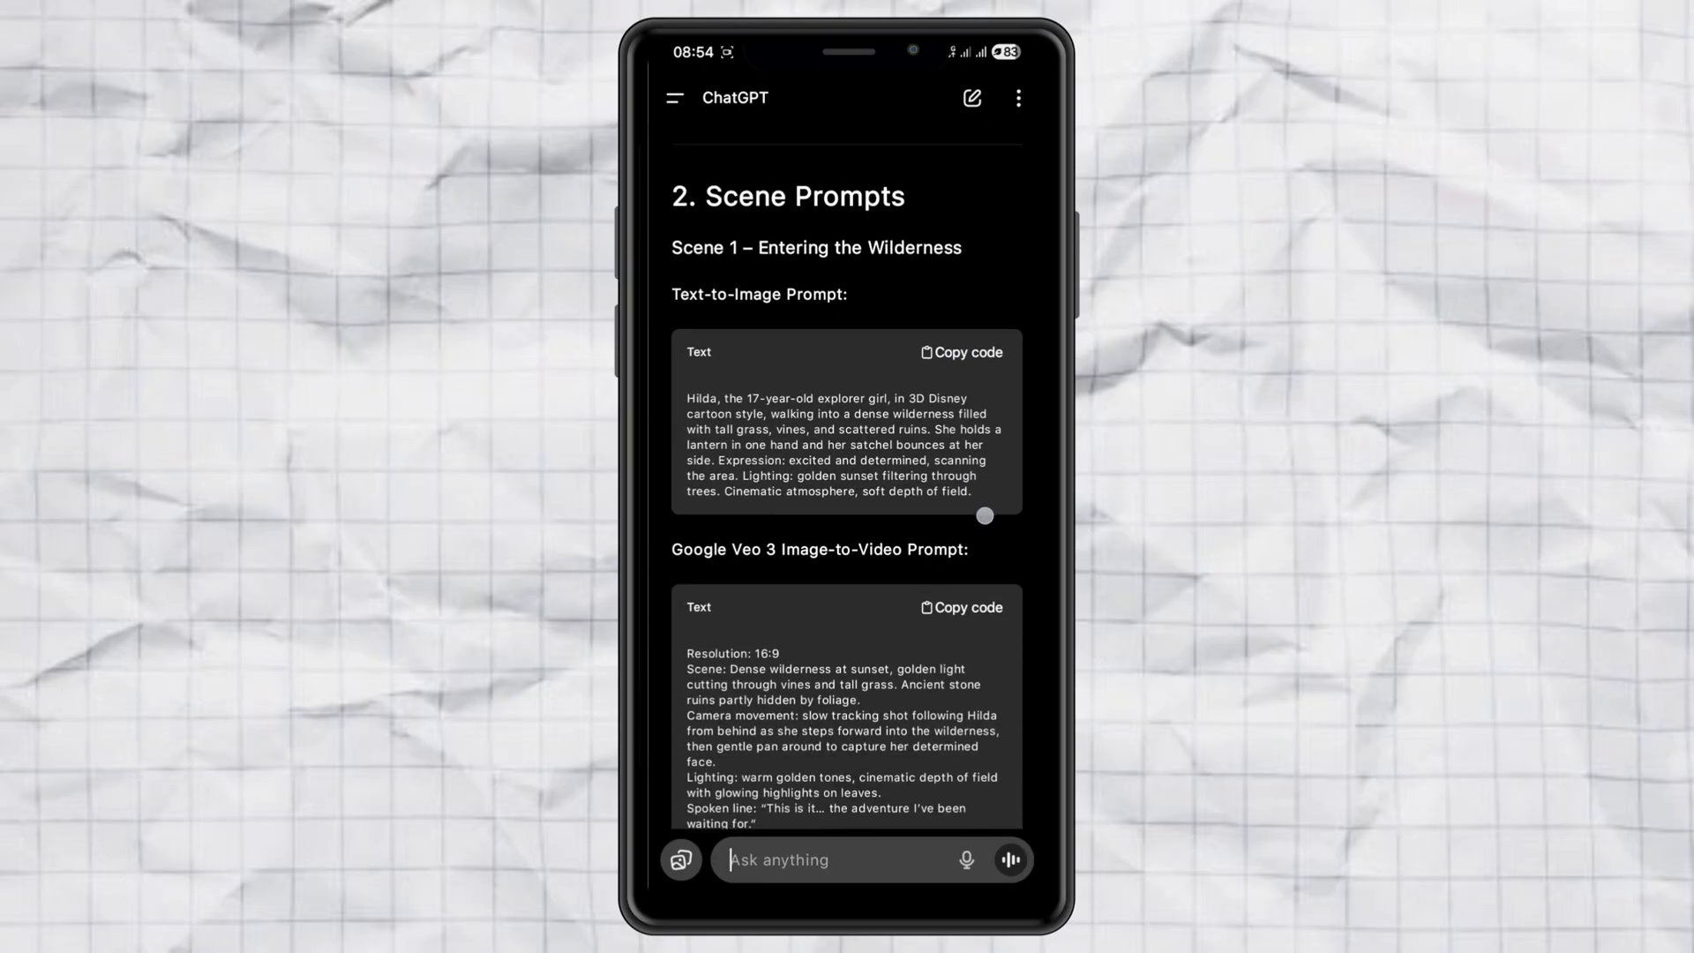
scroll(down, 3)
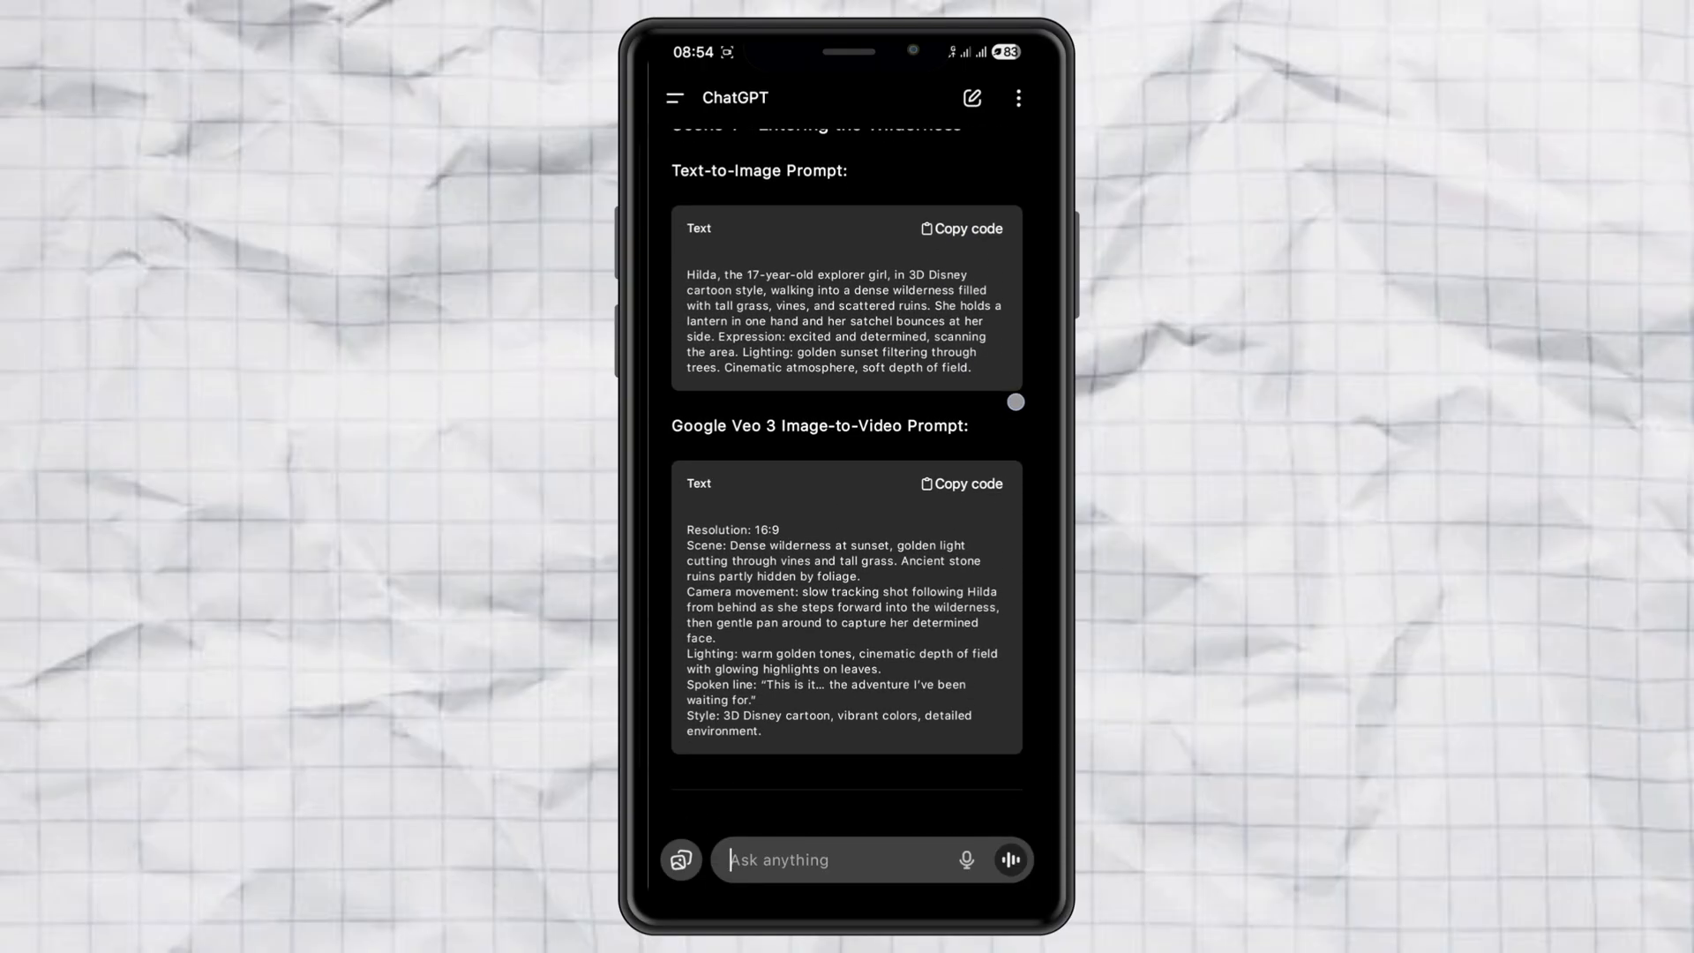
scroll(down, 3)
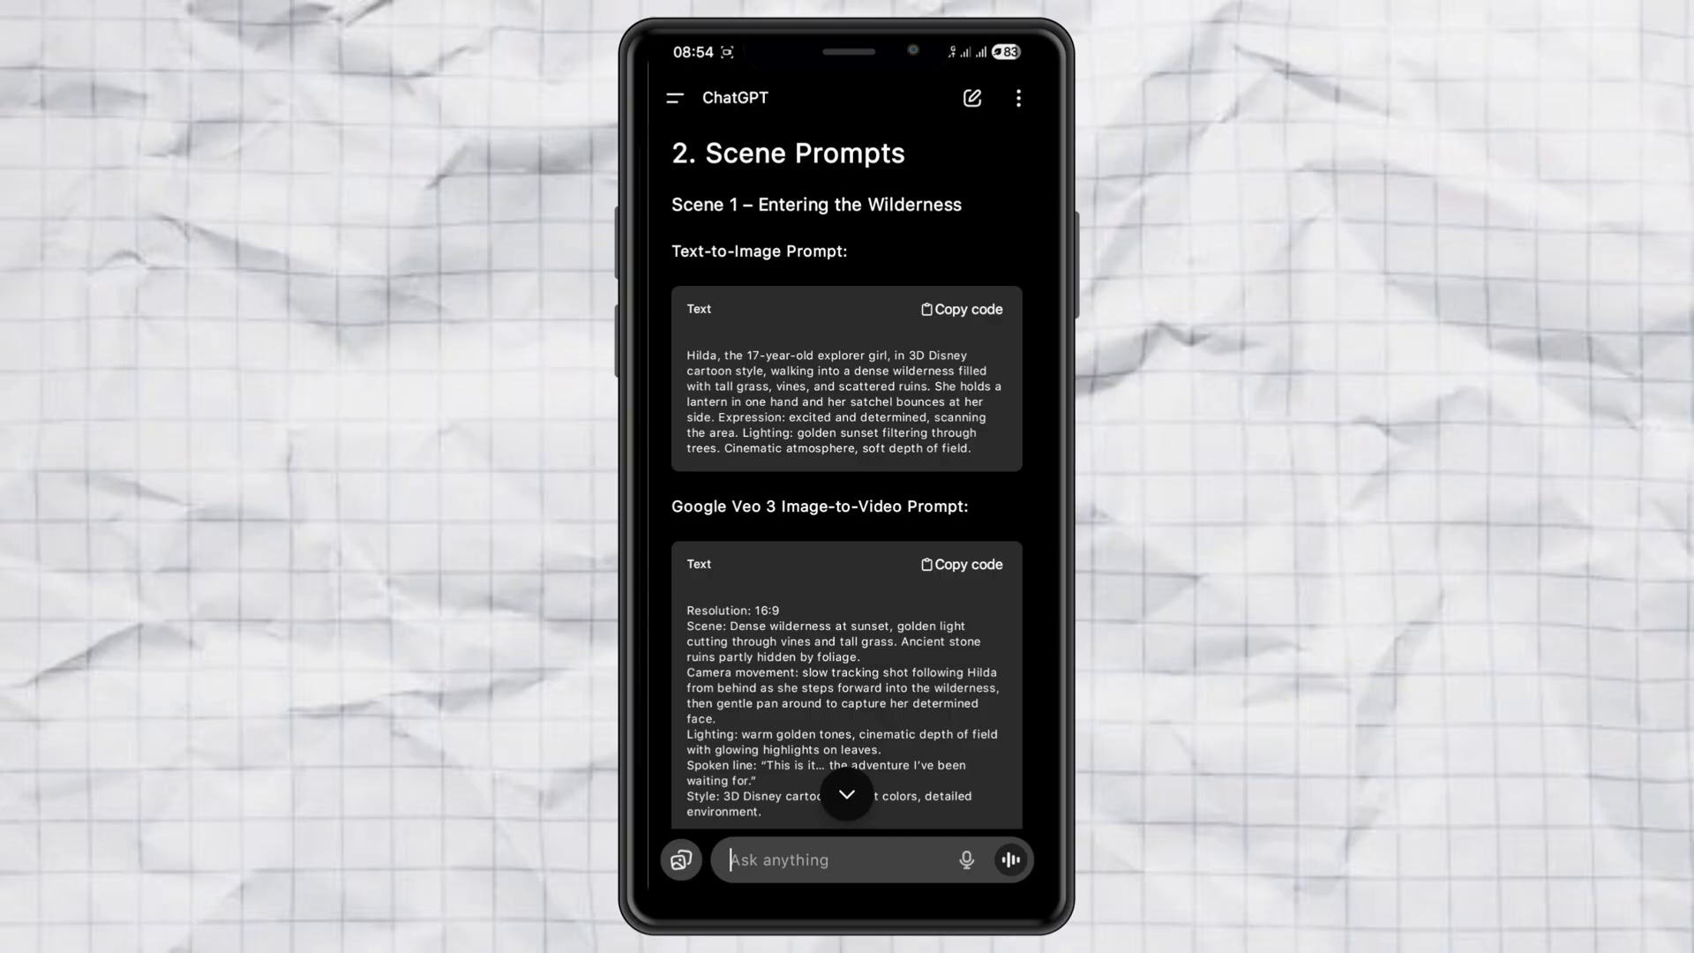
click(968, 565)
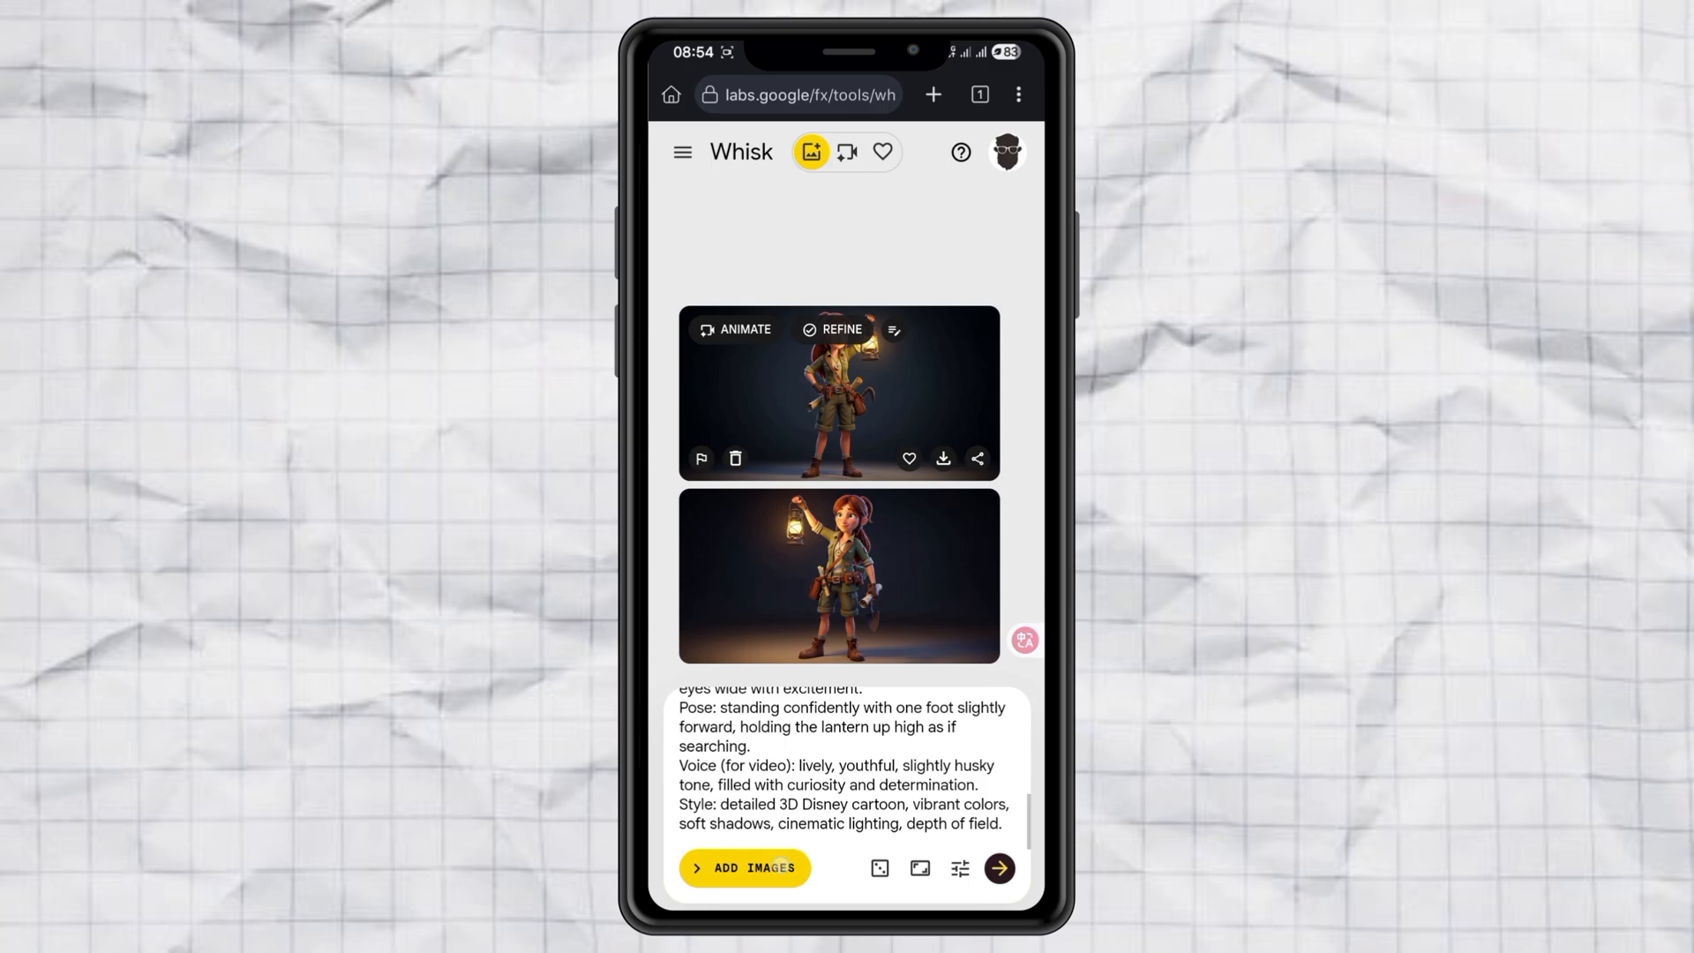
- Open Whisk's Subject/Scene/Style panel and start uploading a Subject image
click(810, 152)
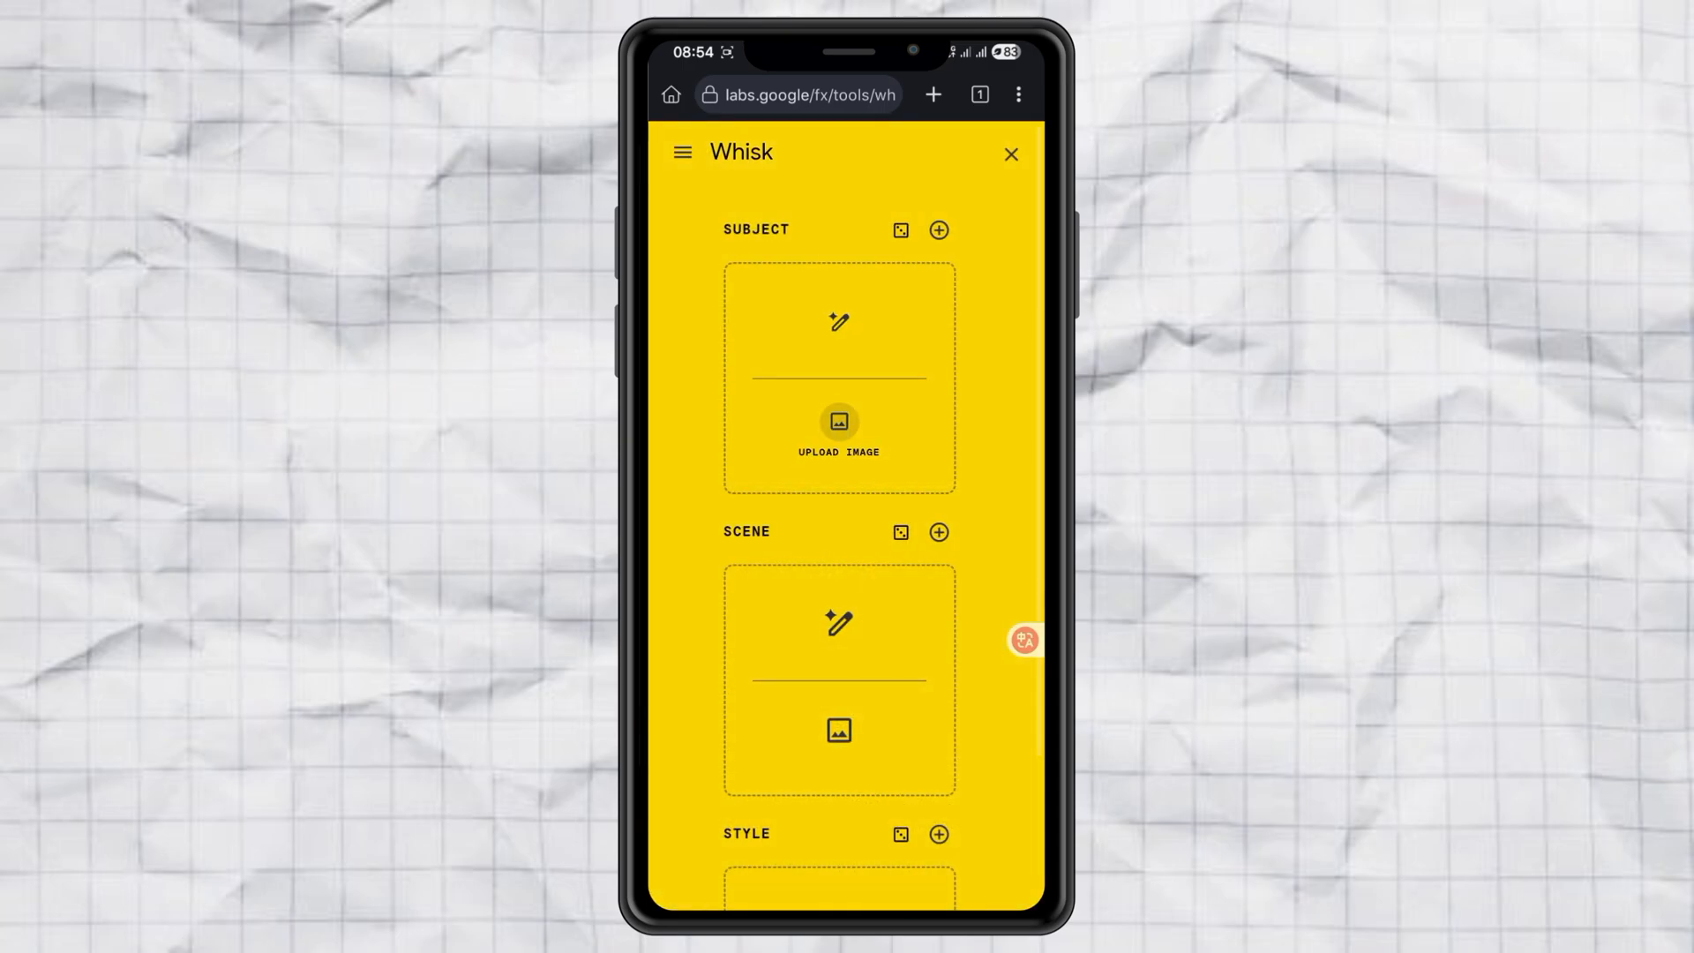
click(838, 420)
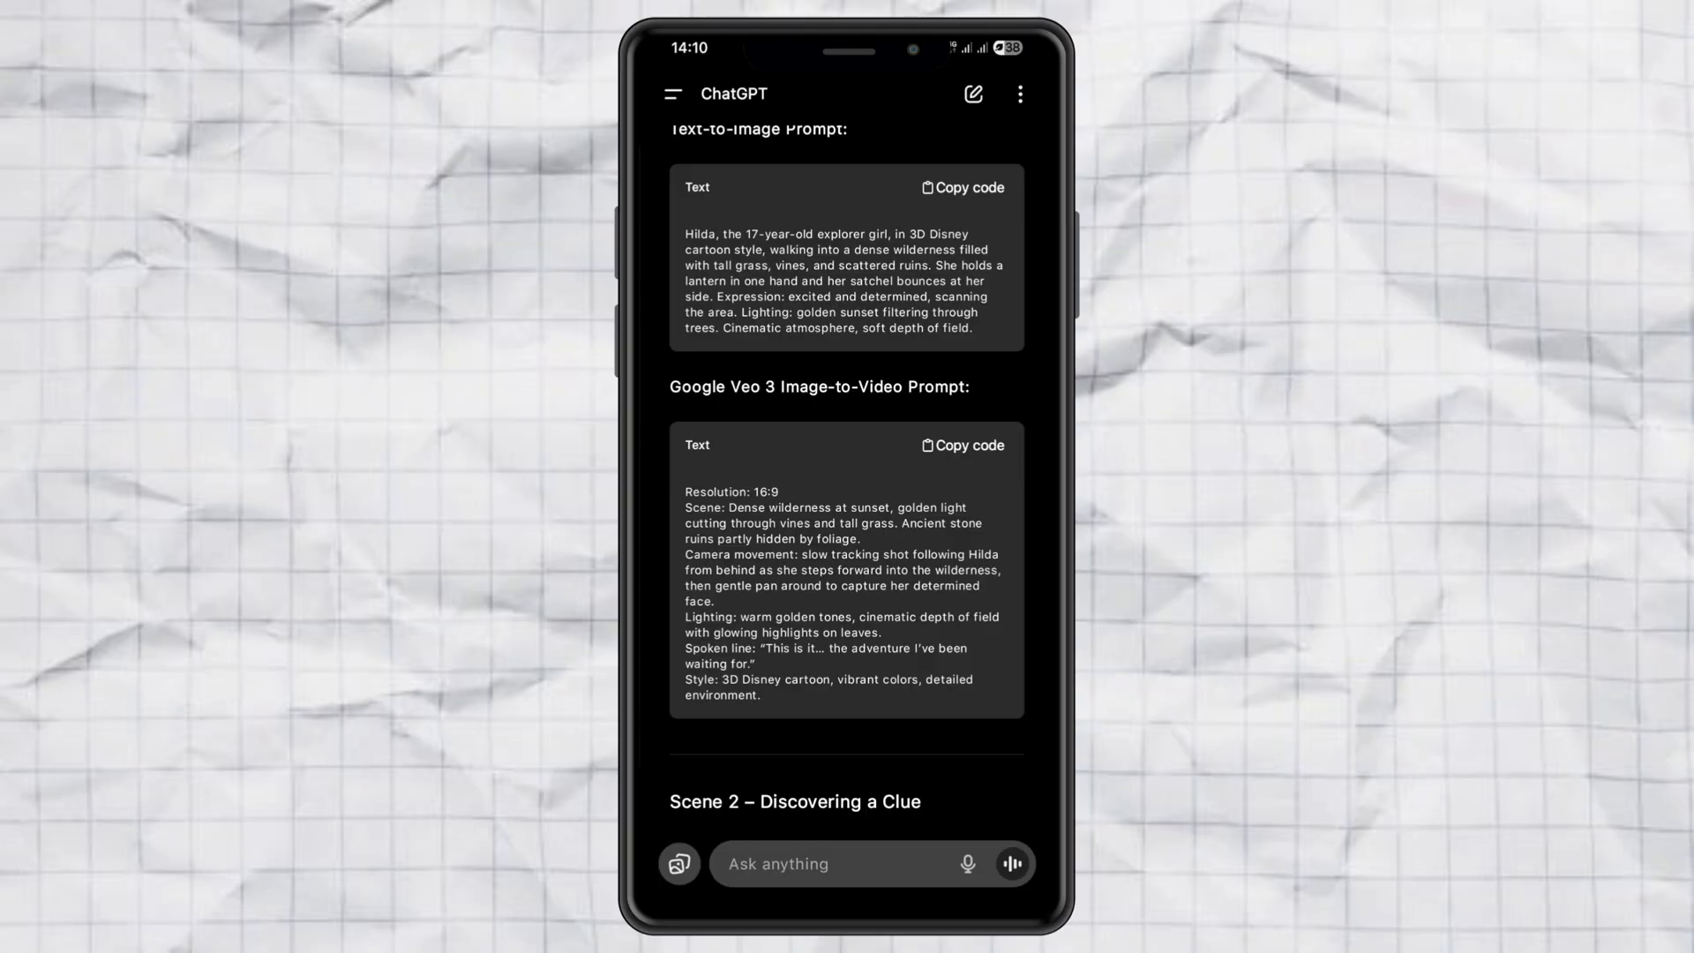
- Copy the Scene 1 Google Veo 3 image-to-video prompt from ChatGPT
click(962, 445)
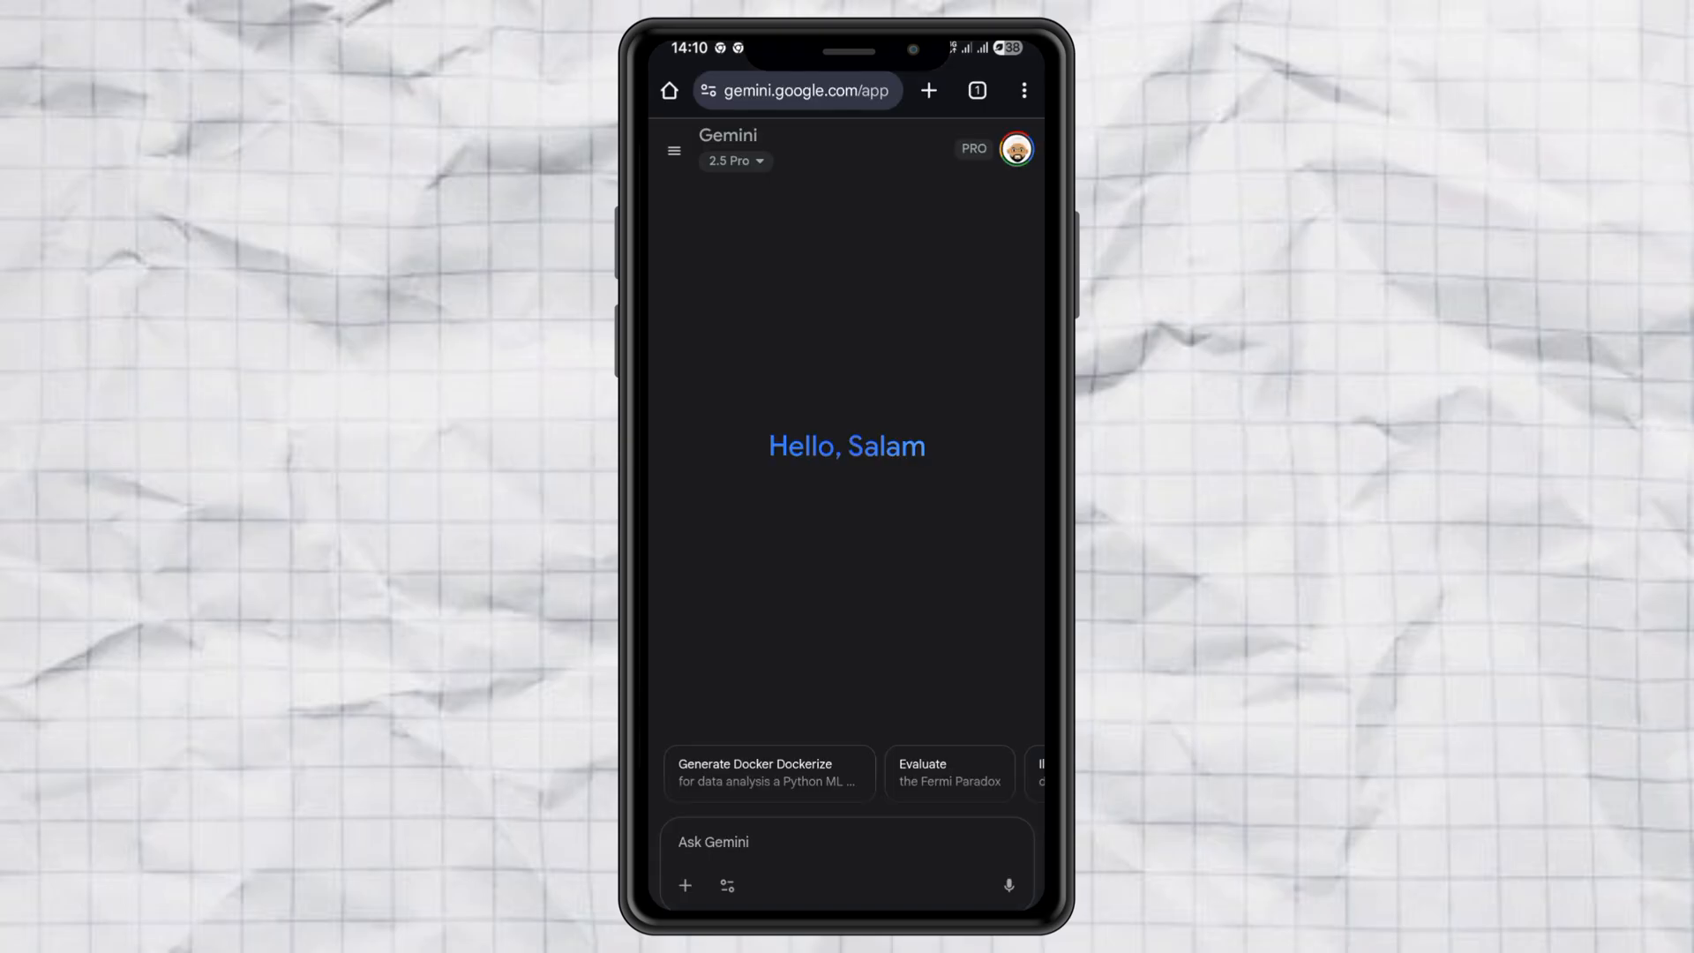
- Generate a Veo video in Gemini from the Hilda image and the Scene 1 video prompt
click(727, 911)
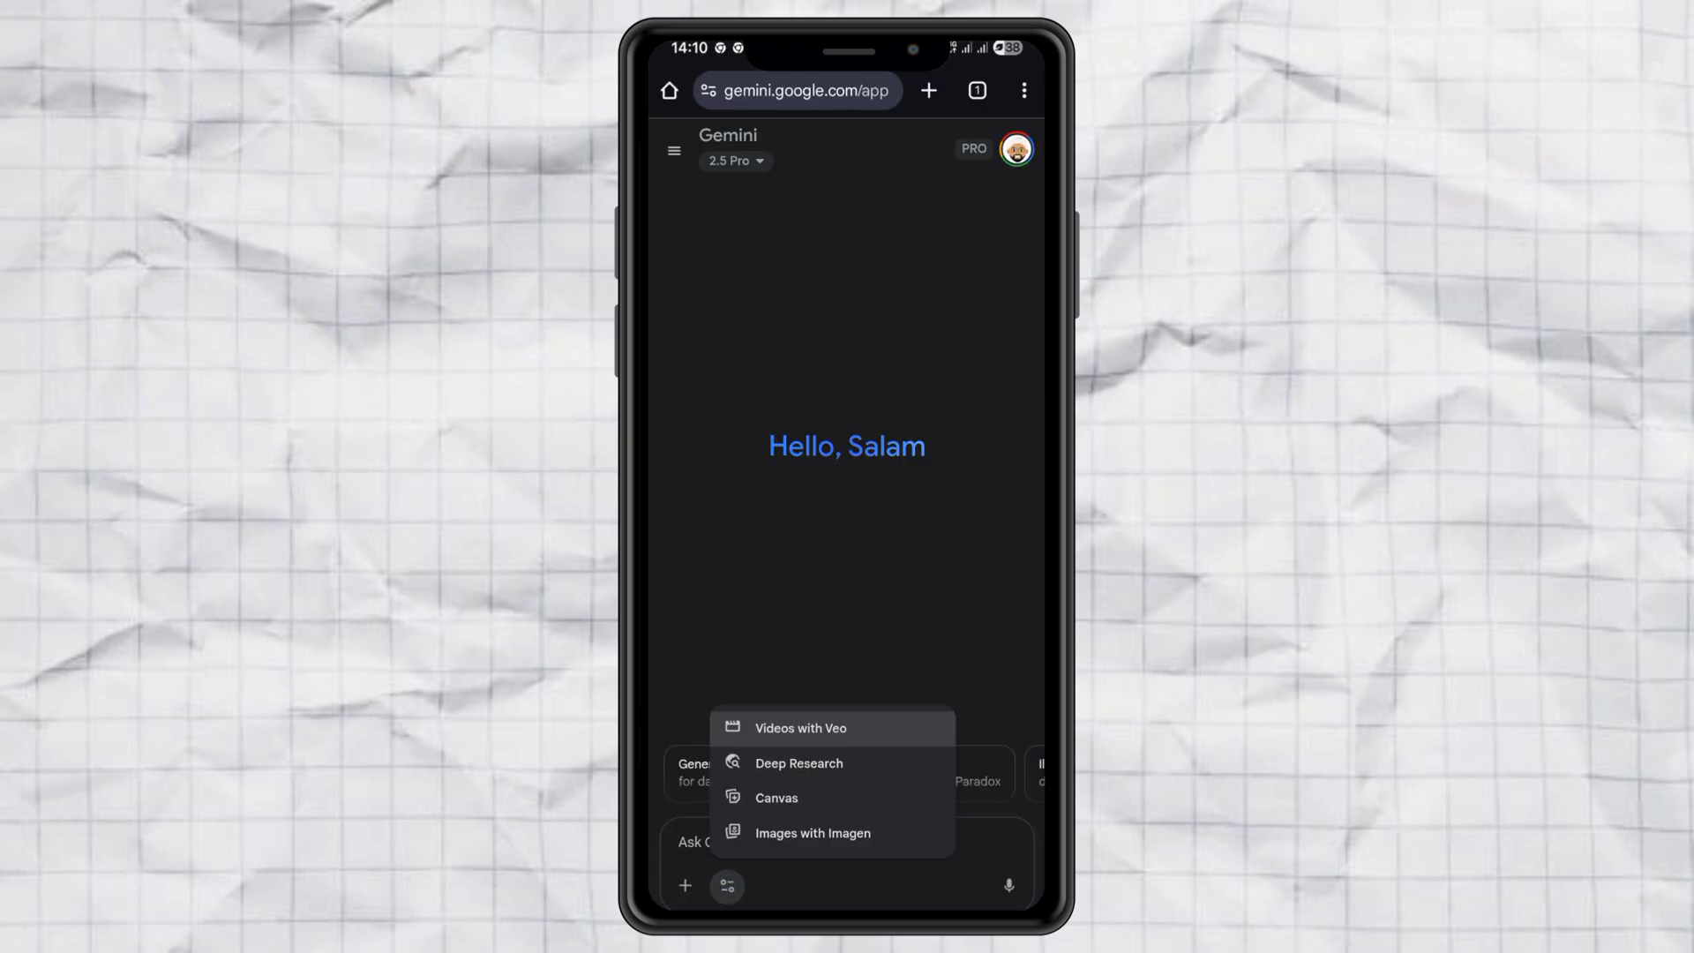
click(799, 727)
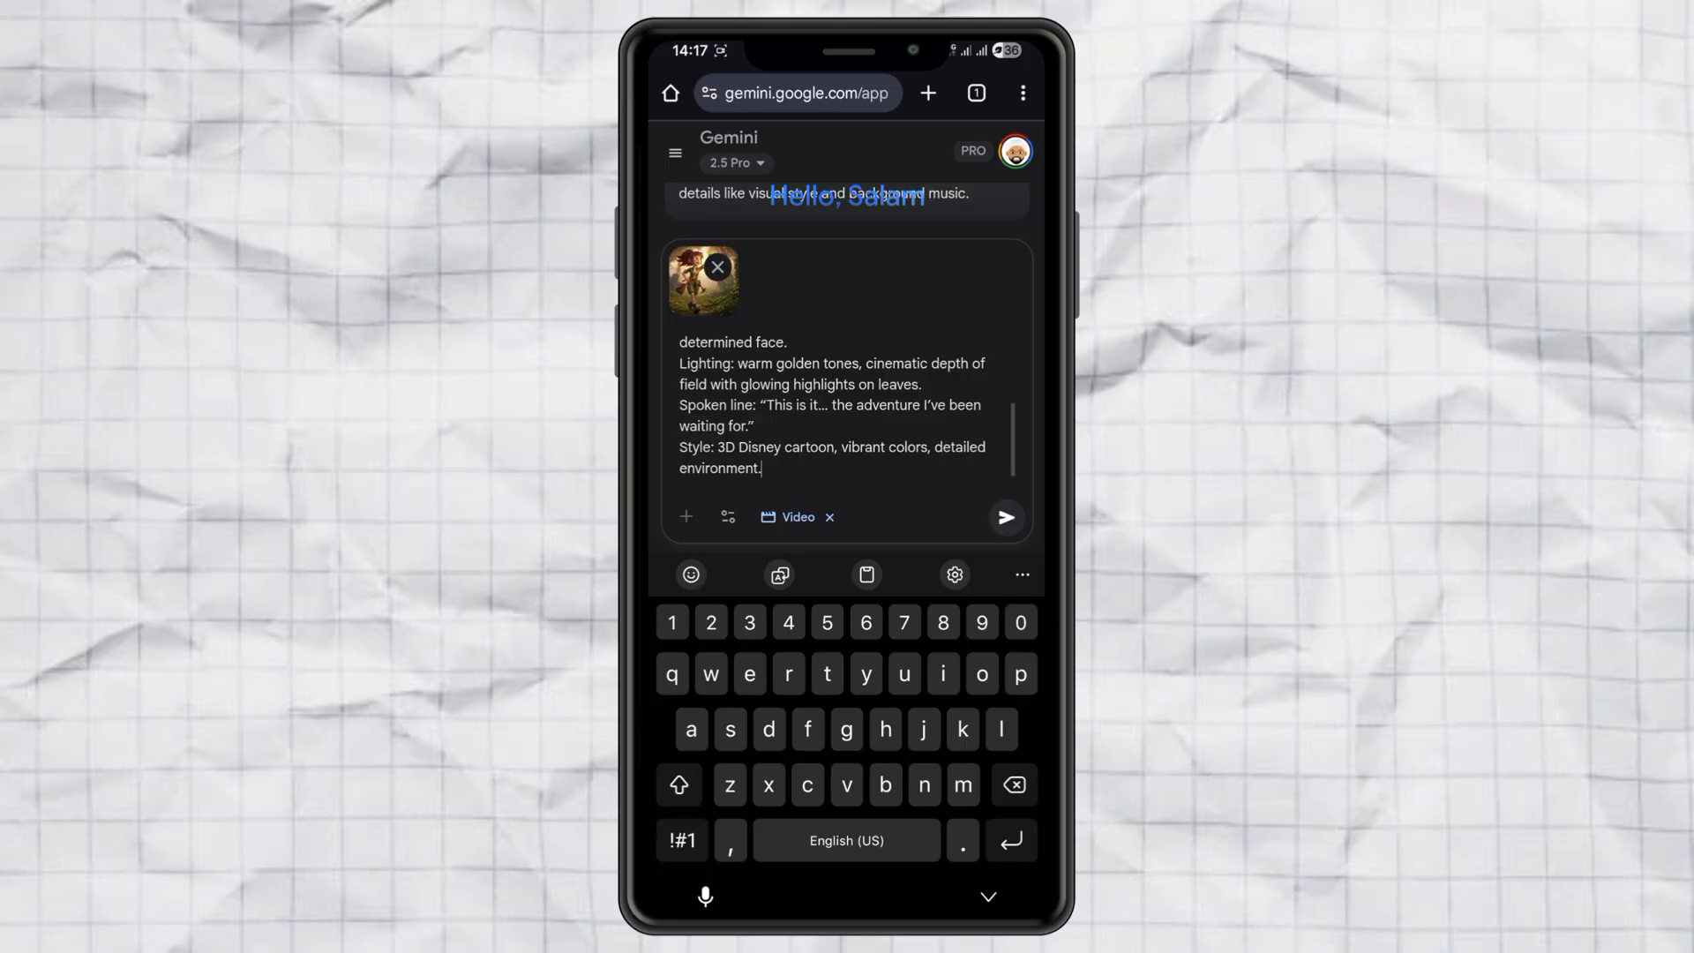
click(1006, 518)
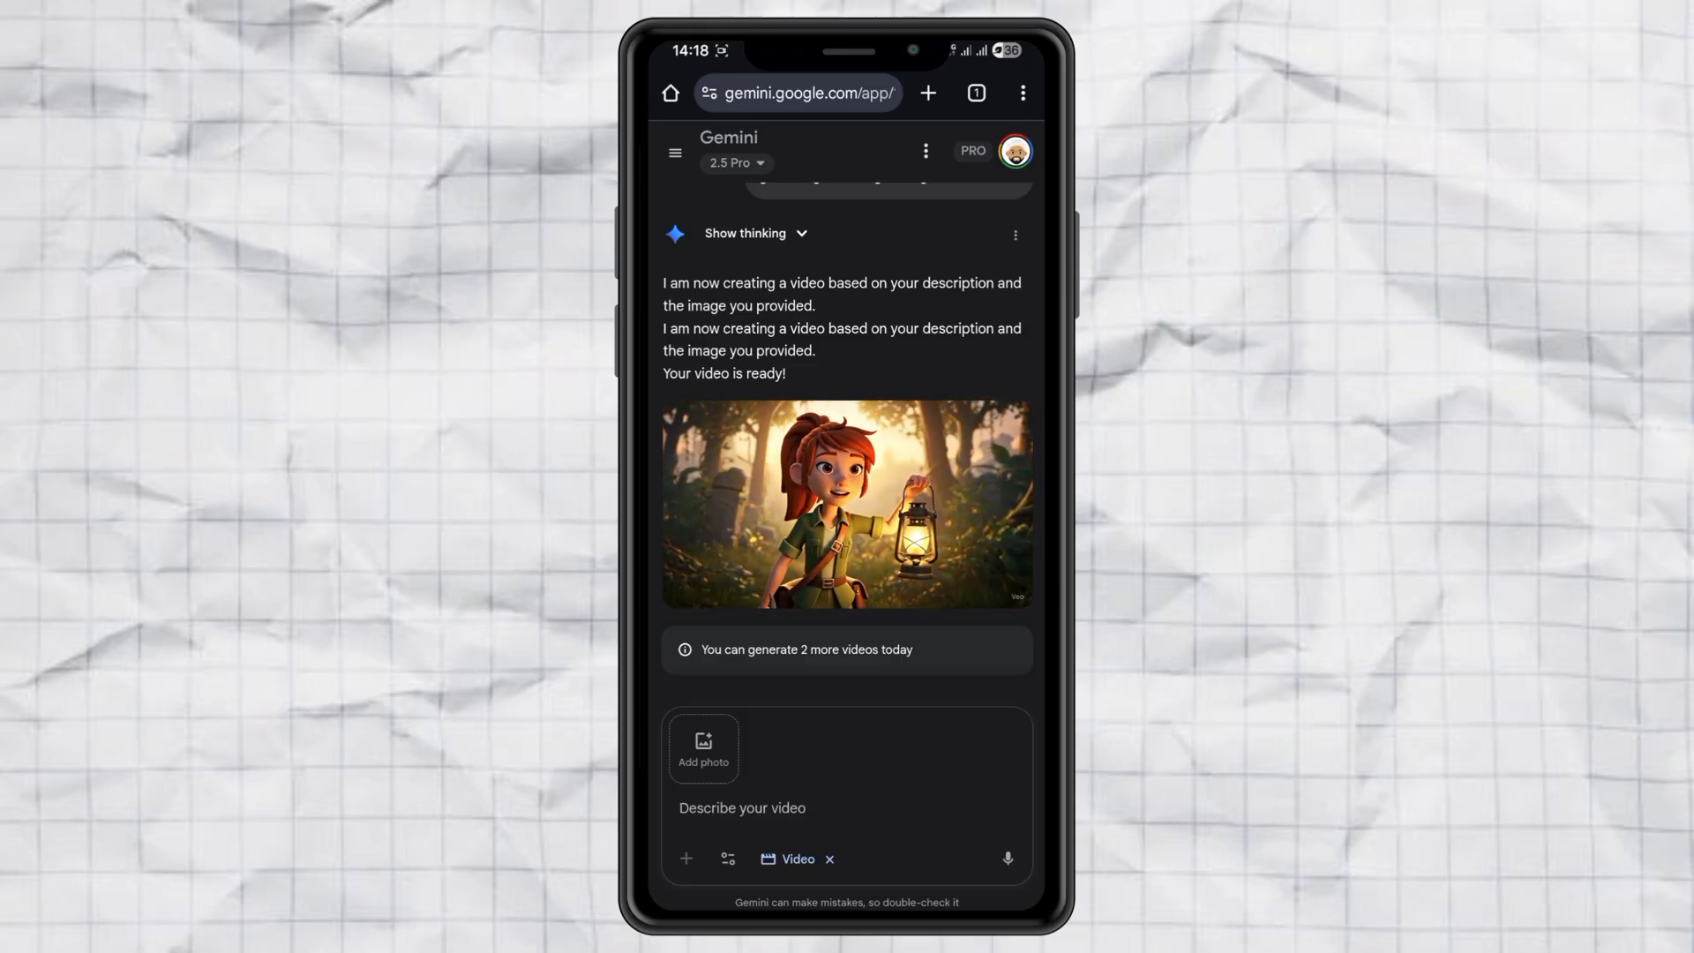
- Preview the finished Hilda wilderness video and download it
click(847, 504)
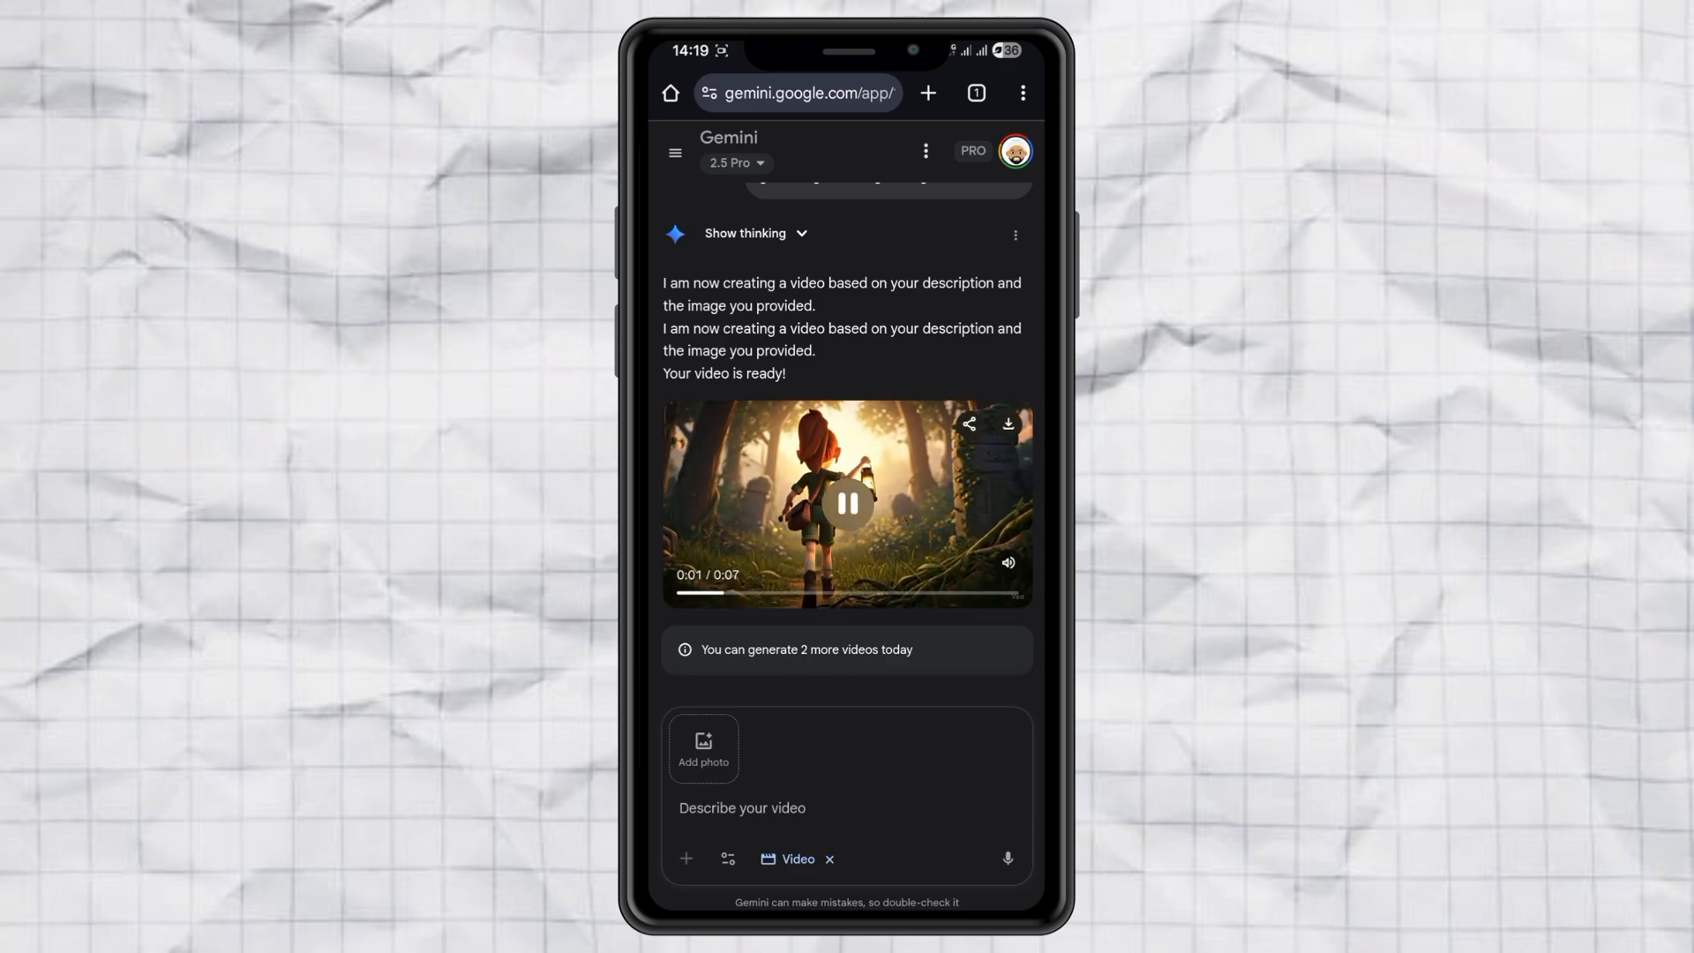
click(847, 505)
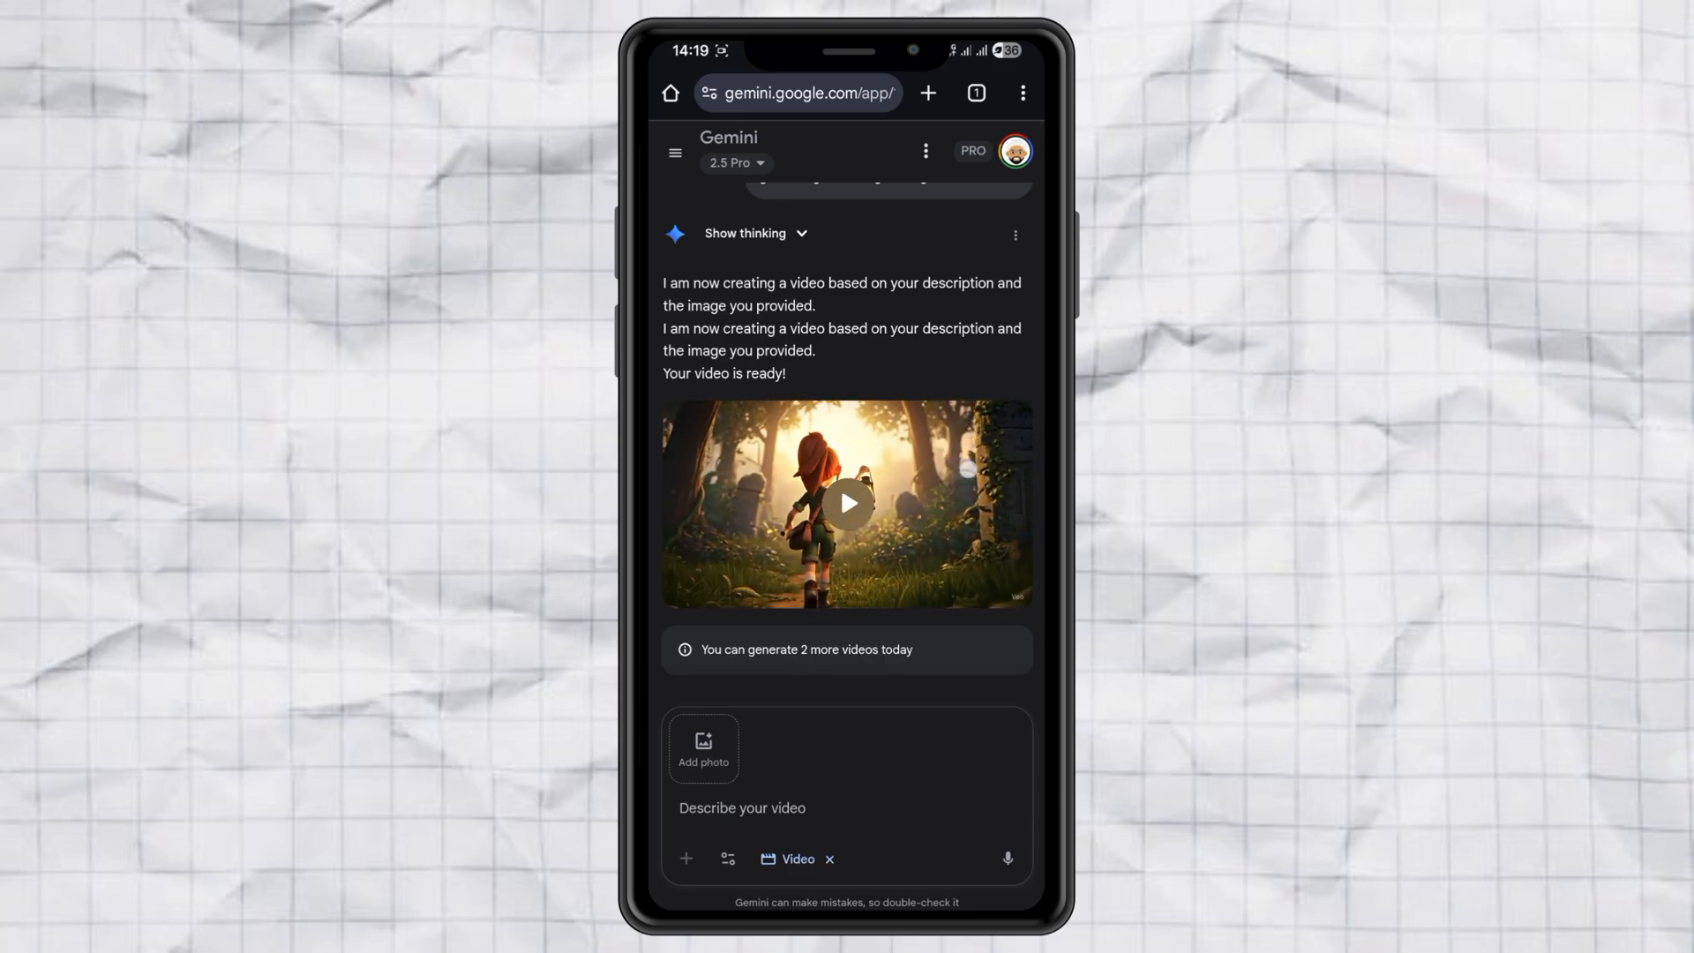
click(1008, 424)
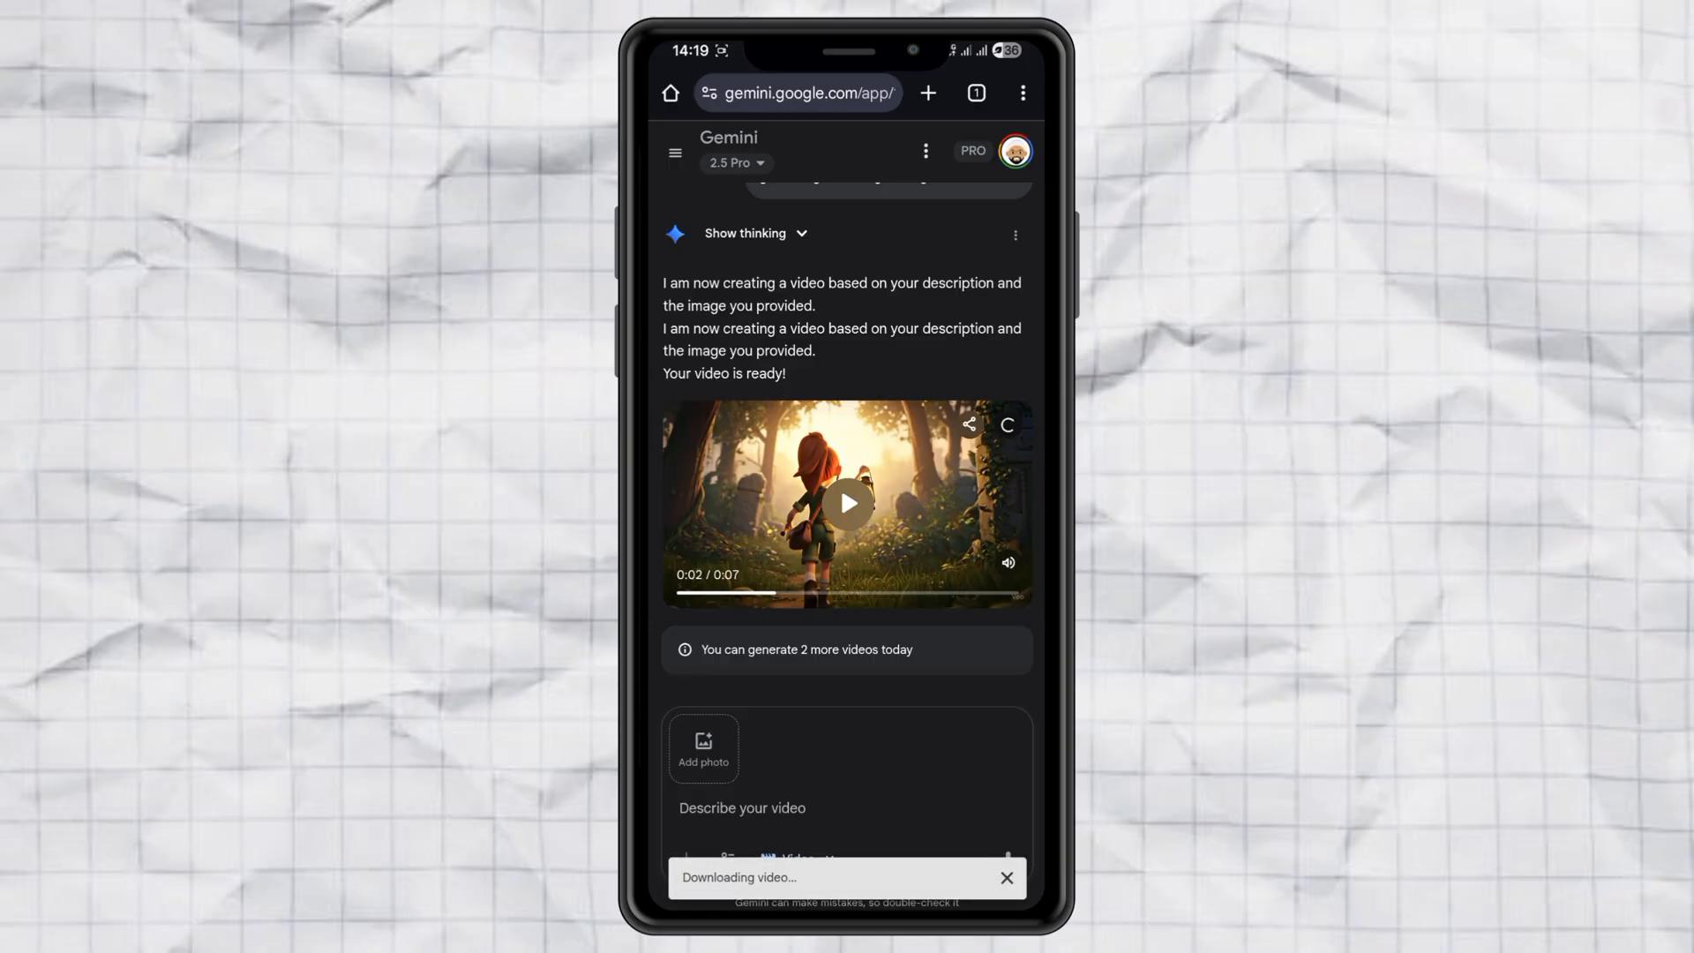